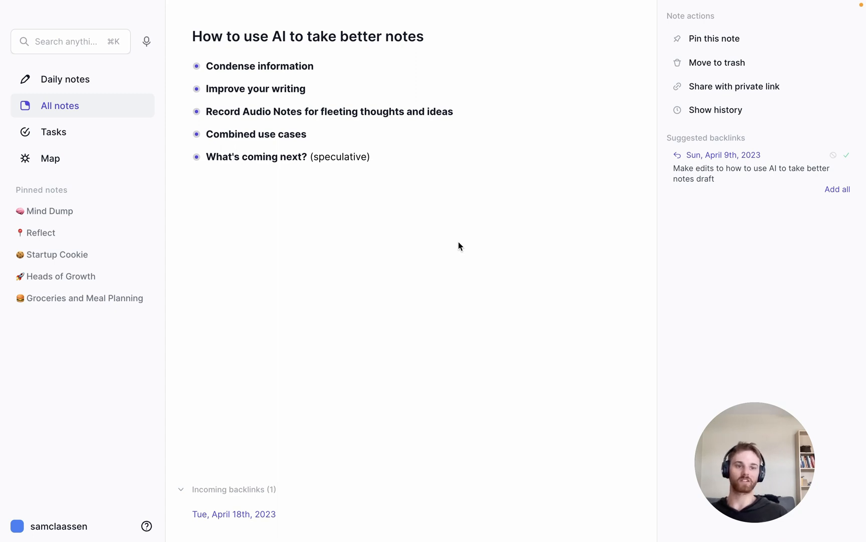
mouse_move(315, 255)
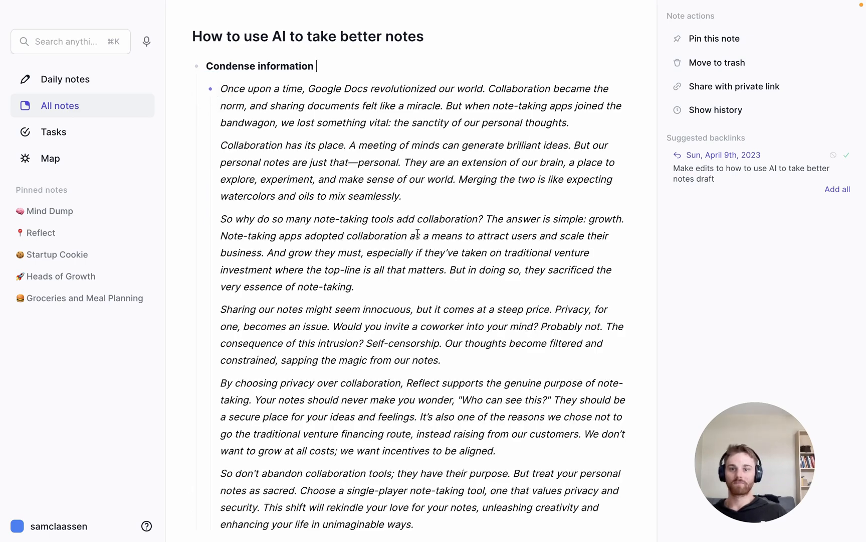
- Scroll down through the expanded essay under Condense information
scroll("down", 3)
type("summ")
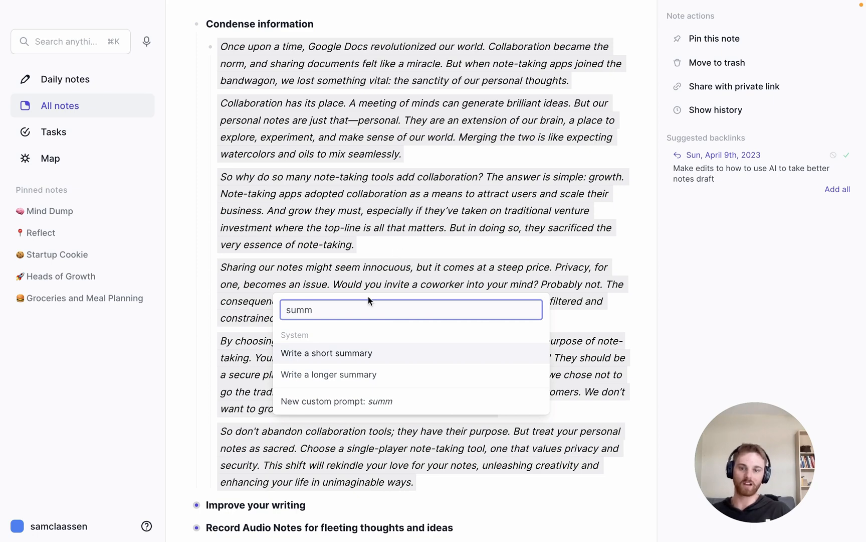
- Generate a short AI summary of the essay and replace the essay with it
left_click(326, 353)
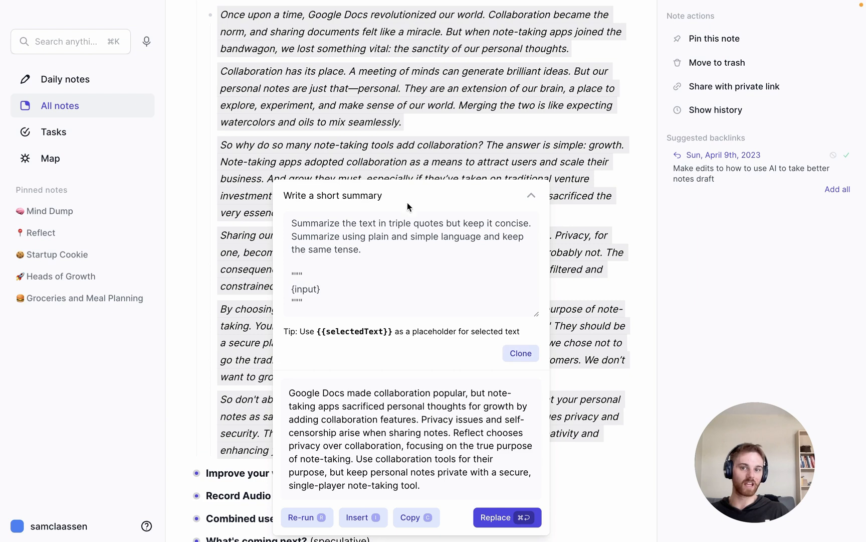
mouse_move(468, 423)
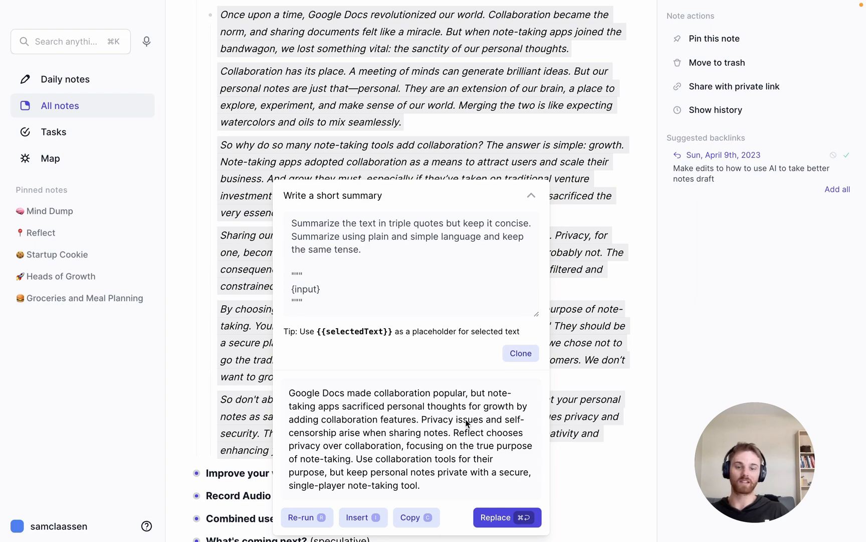
mouse_move(544, 474)
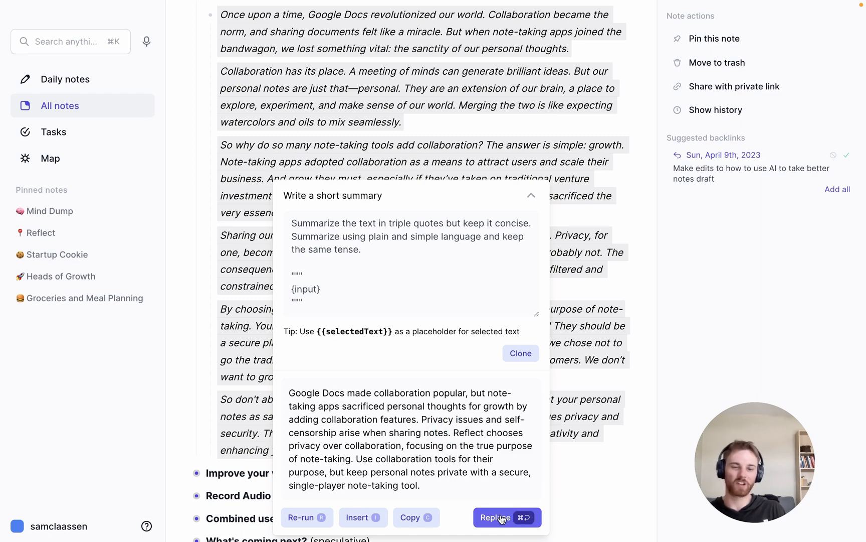
left_click(505, 517)
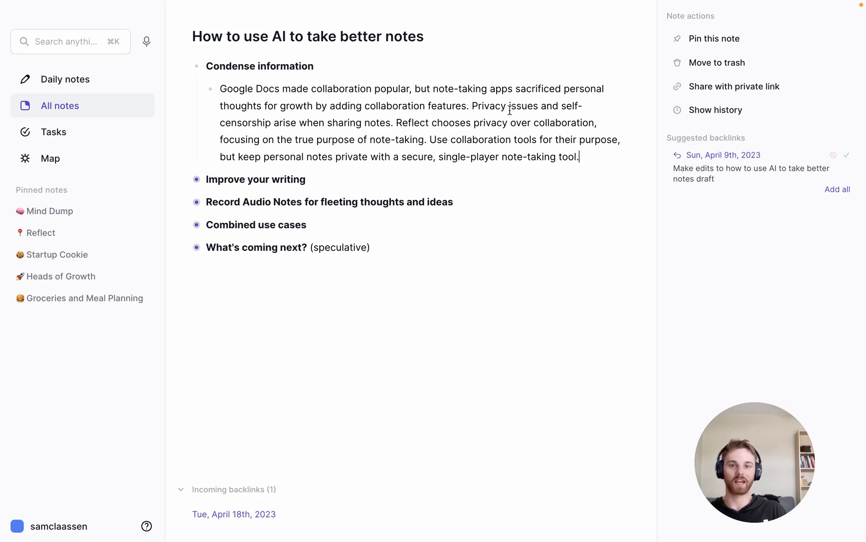
- Select the new summary and filter the AI prompts to the key takeaways option
left_click_drag(219, 88, 579, 157)
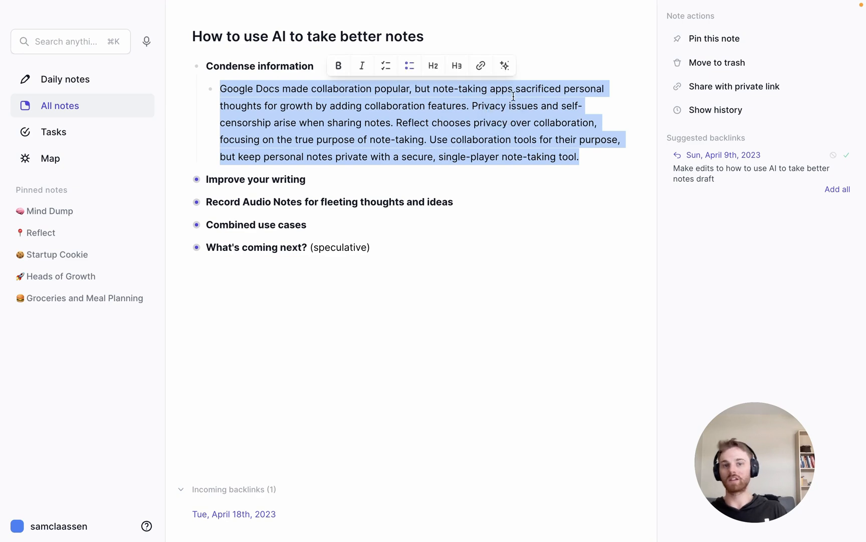
left_click(504, 66)
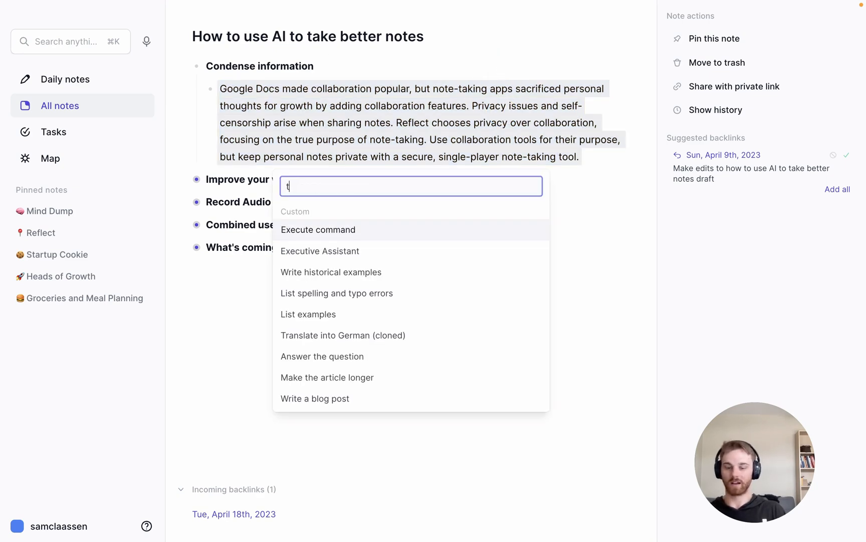
type("ake")
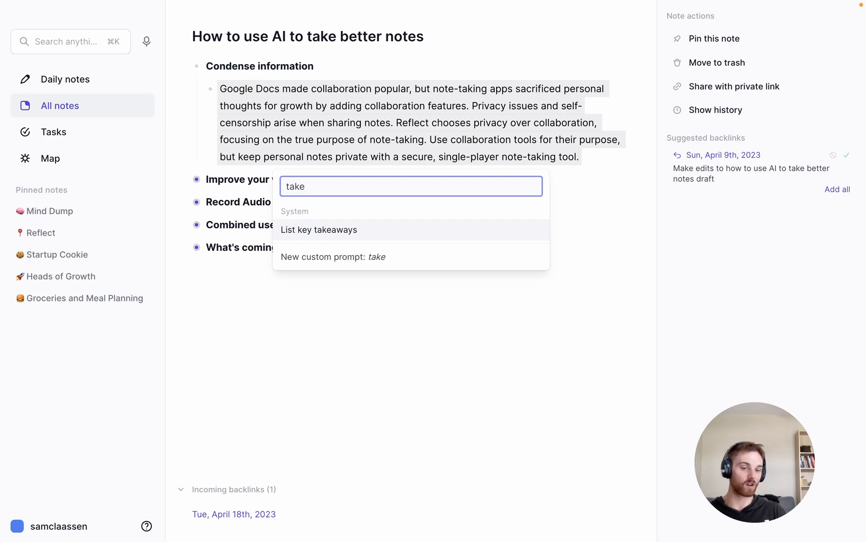
mouse_move(408, 129)
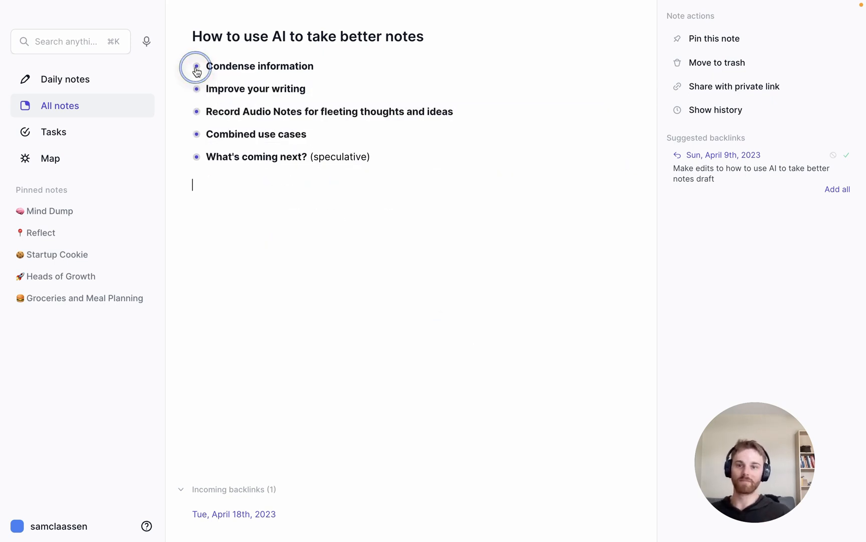
mouse_move(196, 92)
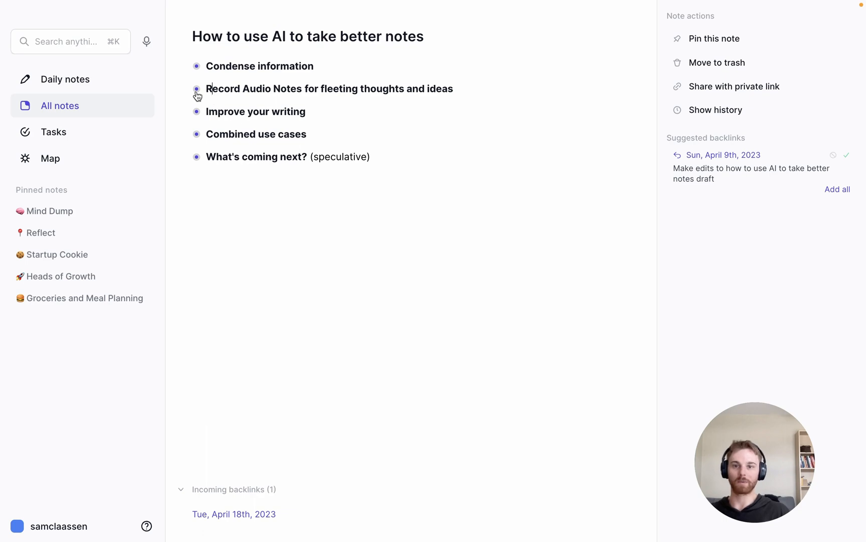
- Add an 'Audio memo' child bullet under Record Audio Notes and record a voice memo into it
type("Audio memo")
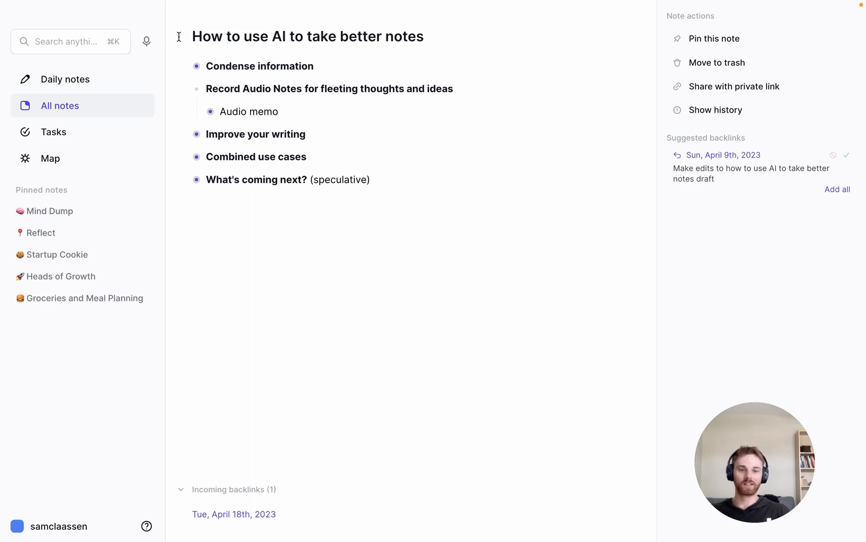
left_click(209, 89)
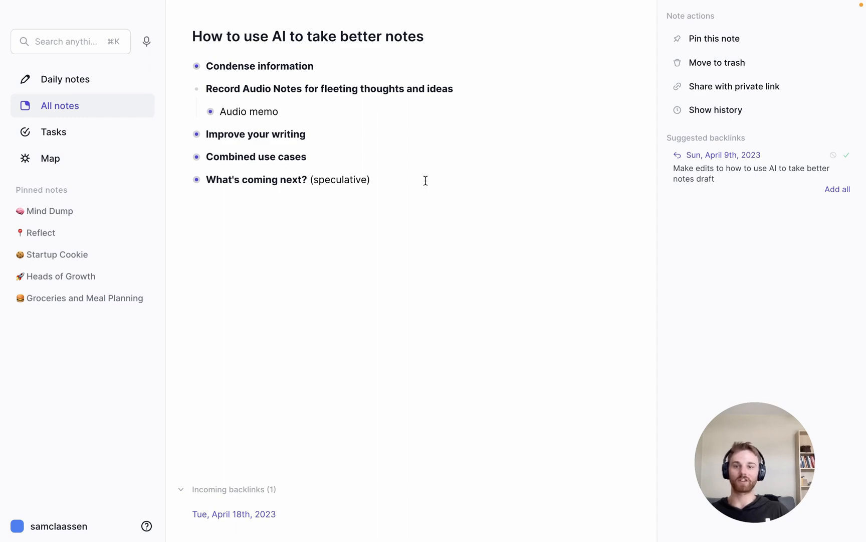
left_click(213, 112)
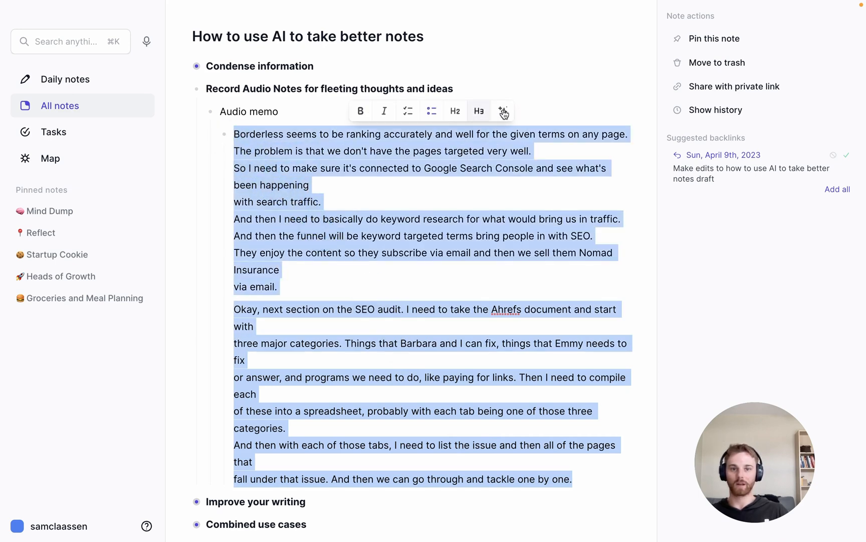
- Run 'List action items' on the transcript and replace it with the eight-item checklist
left_click(503, 111)
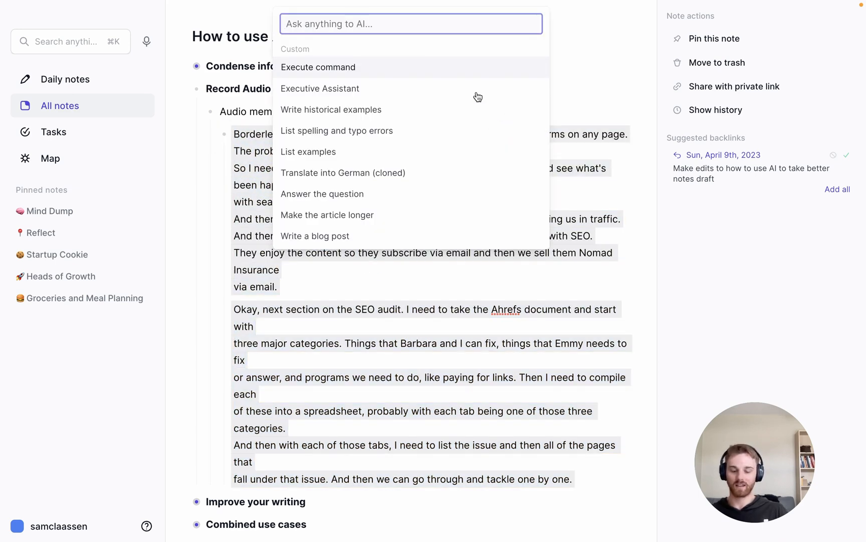
type("act")
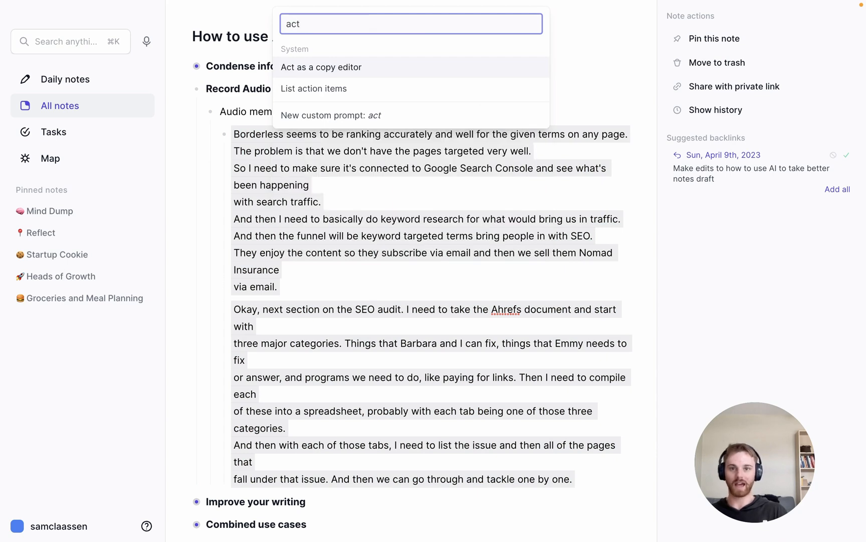
mouse_move(416, 95)
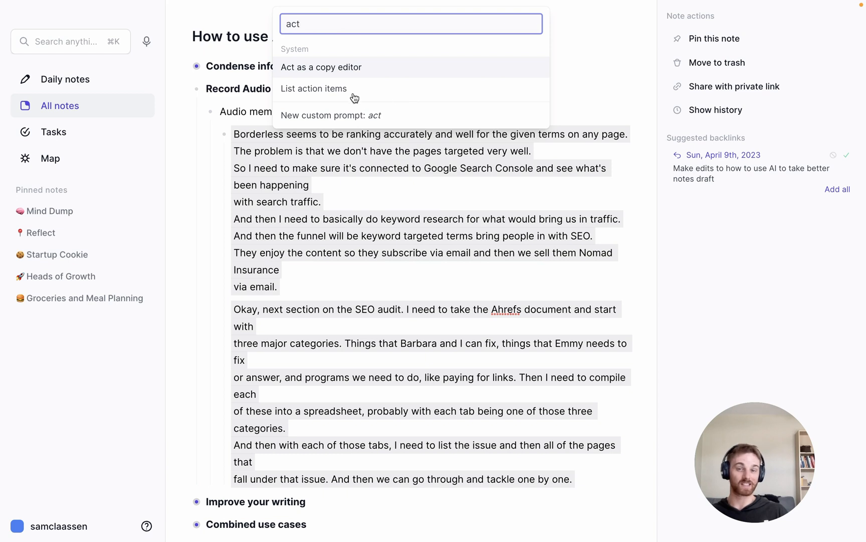
left_click(313, 89)
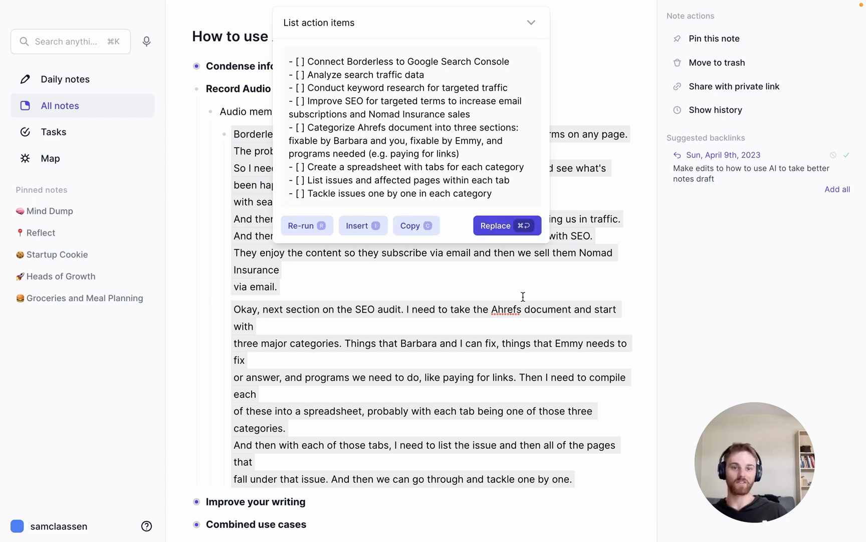
left_click(507, 226)
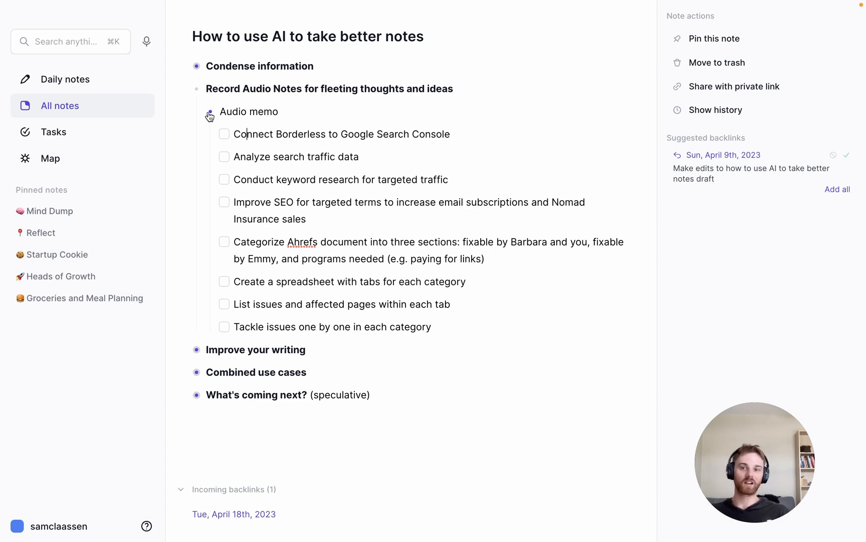
- Collapse the Audio memo checklist and the Record Audio Notes section
left_click(210, 111)
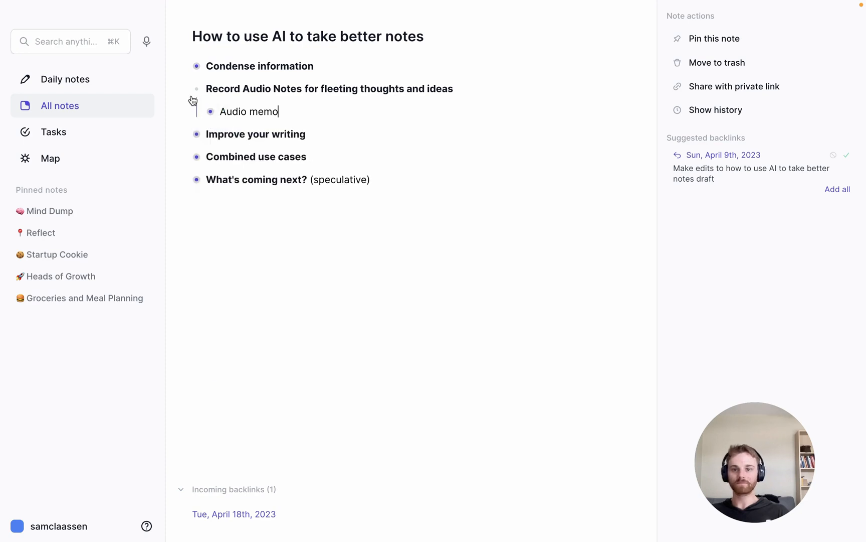
left_click(197, 112)
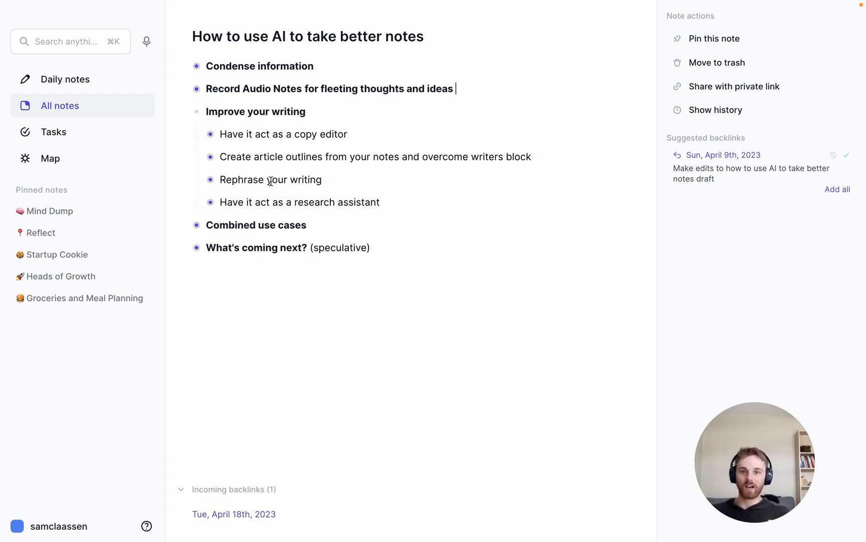
mouse_move(255, 151)
type("Artificial intelliefnce is going to completely change how we take ntoe.s Alreayd it's make the whole process much more frictionless, and we can org our notes like never fbefe.")
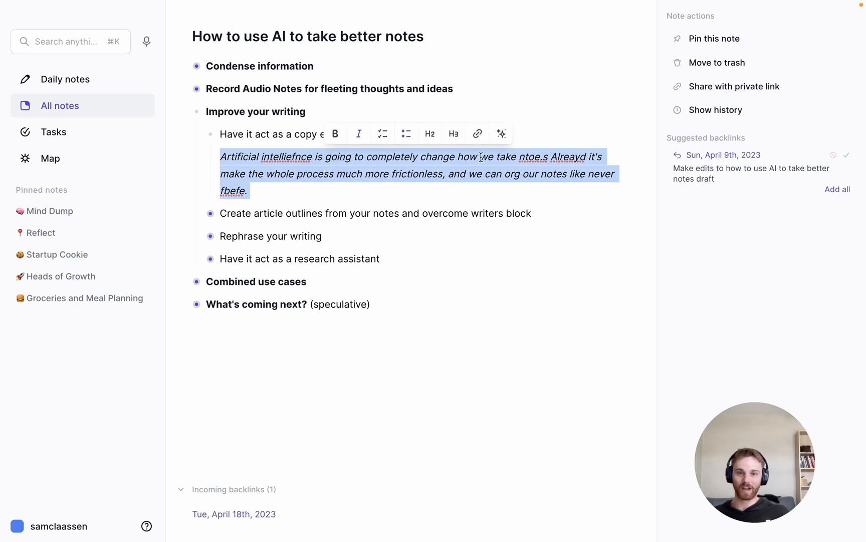
- Have AI copy-edit the typo-filled paragraph and replace it with the corrected version
left_click(501, 133)
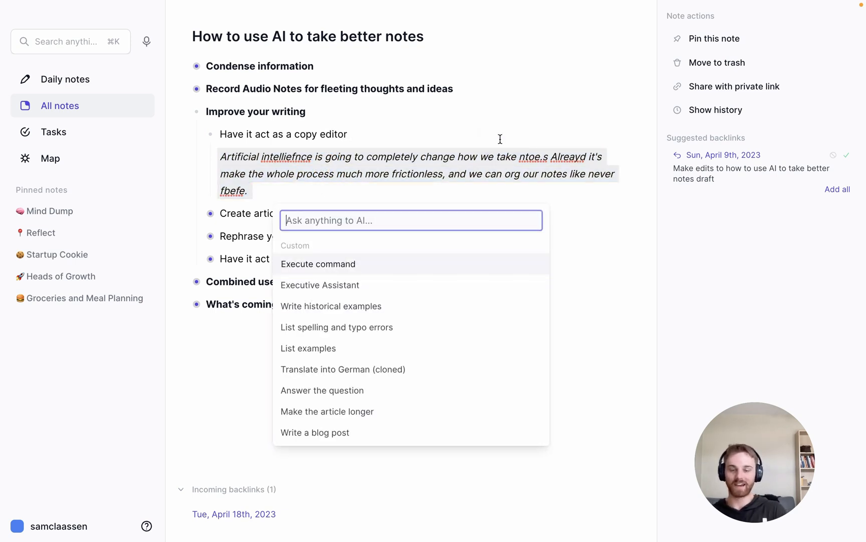
type("copy")
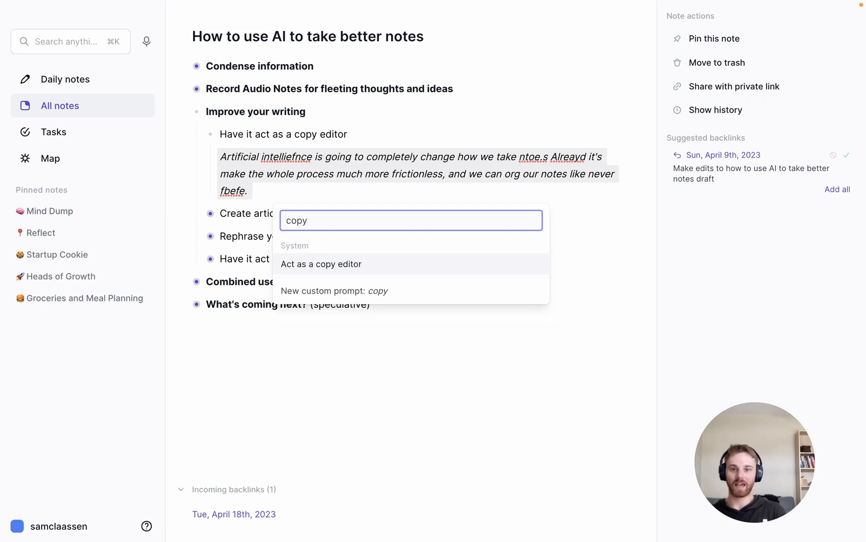
mouse_move(419, 265)
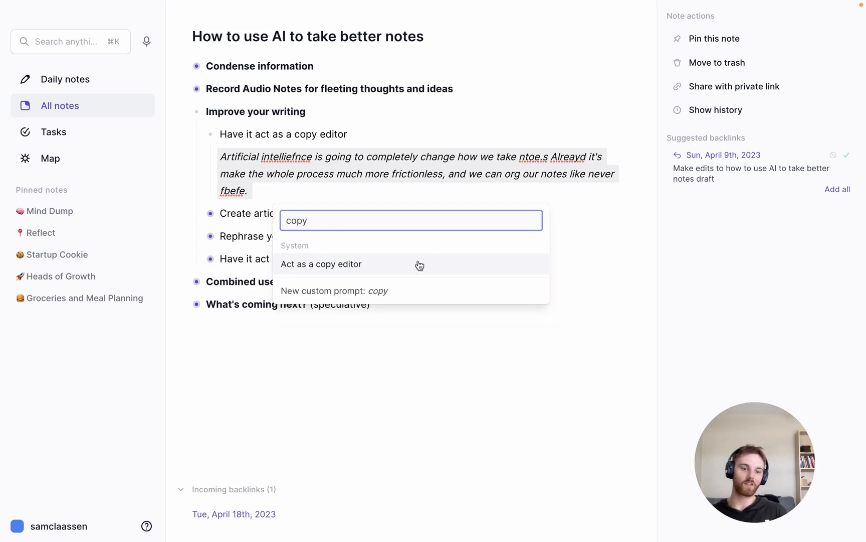
left_click(321, 264)
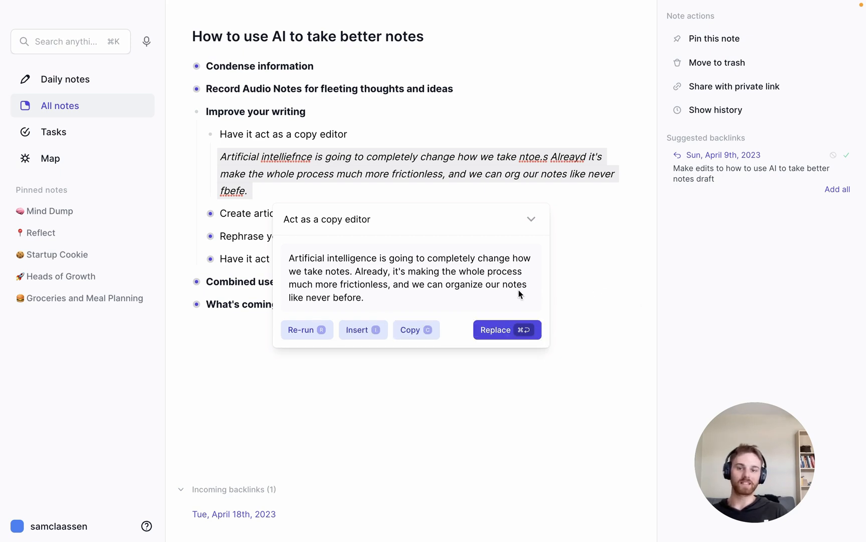
left_click(505, 329)
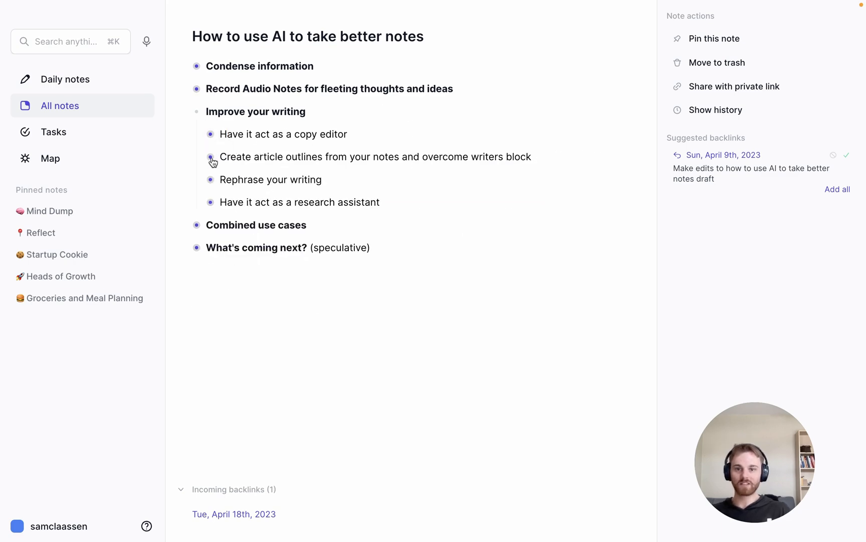
- Expand the article outlines bullet and move down to the journaling transcript
left_click(211, 160)
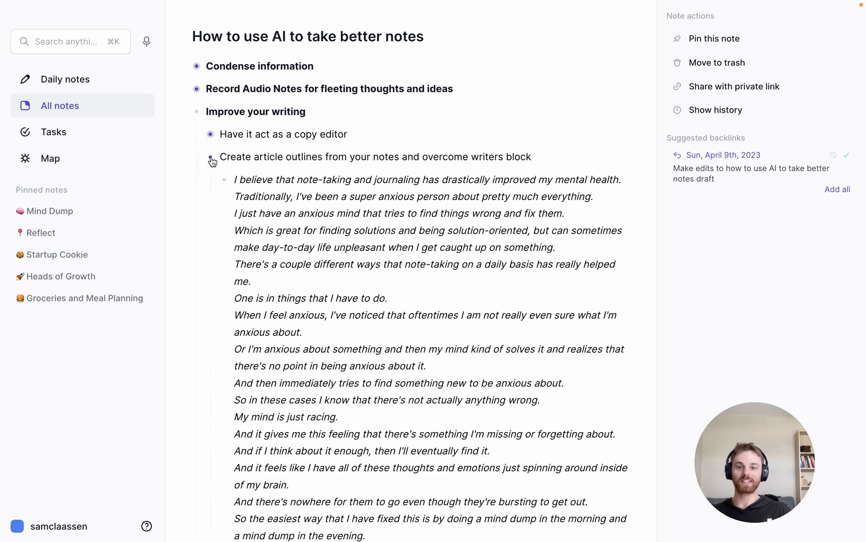
scroll("down", 3)
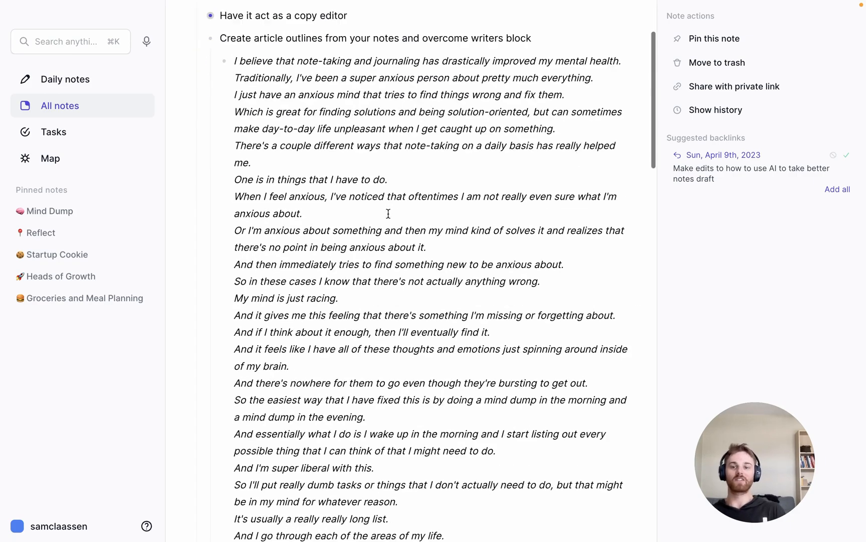
scroll("down", 3)
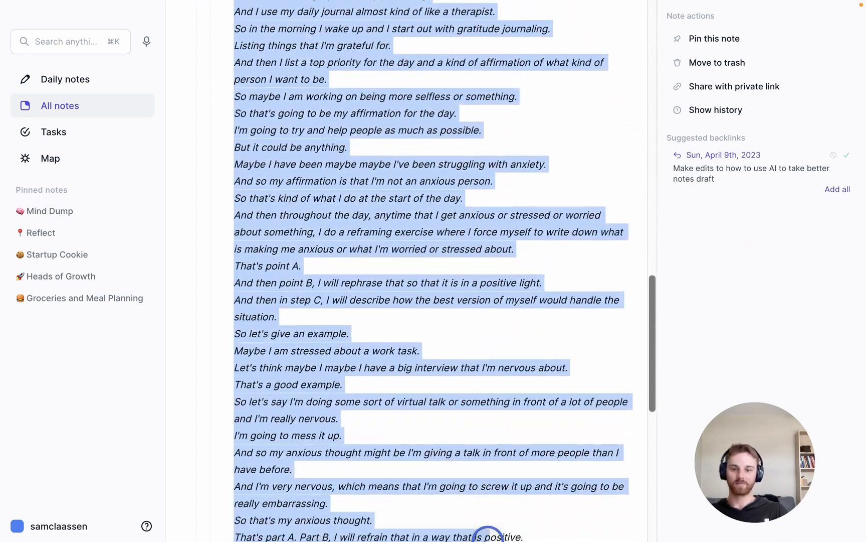
scroll("down", 3)
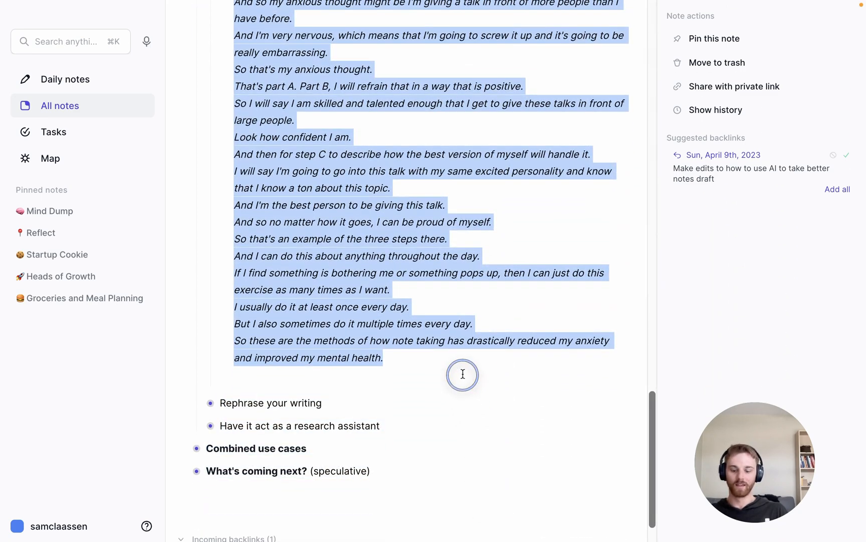
- Run 'Generate an outline for an article' on the transcript and insert the five-section outline below it
left_click(462, 375)
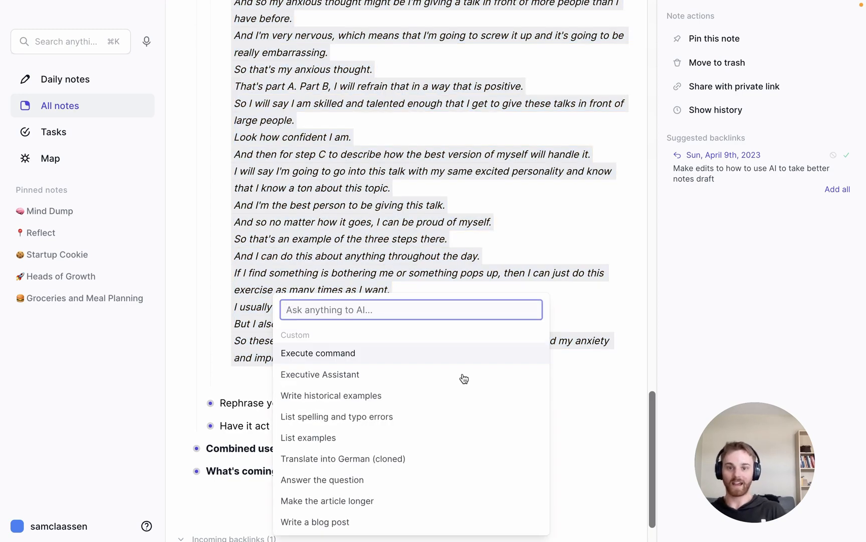
type("out")
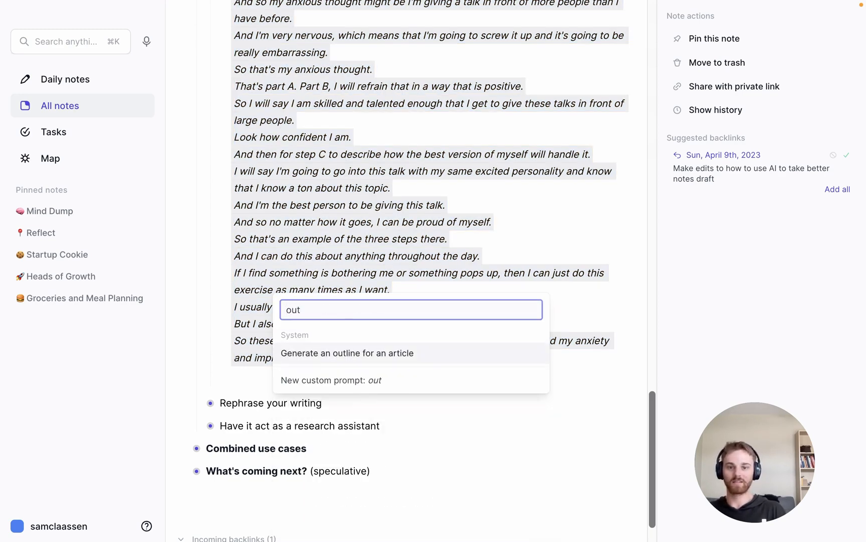
type("l")
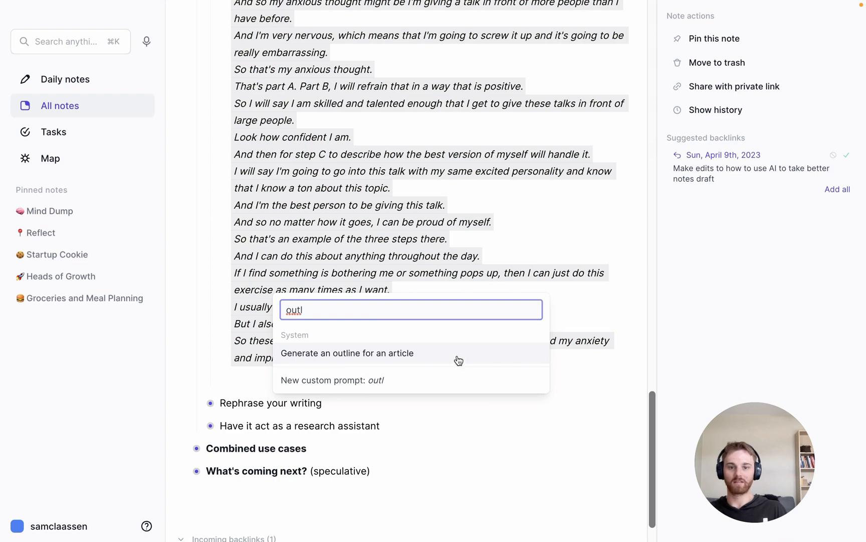
left_click(347, 353)
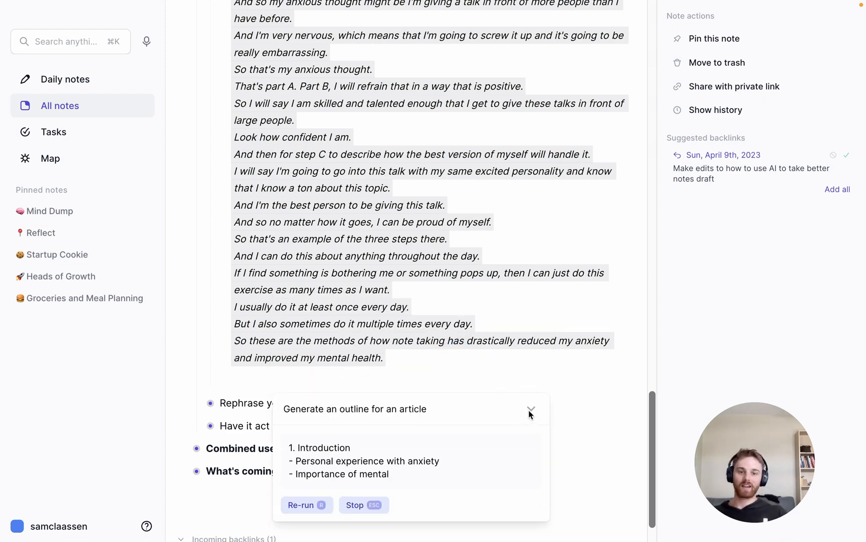
left_click(531, 409)
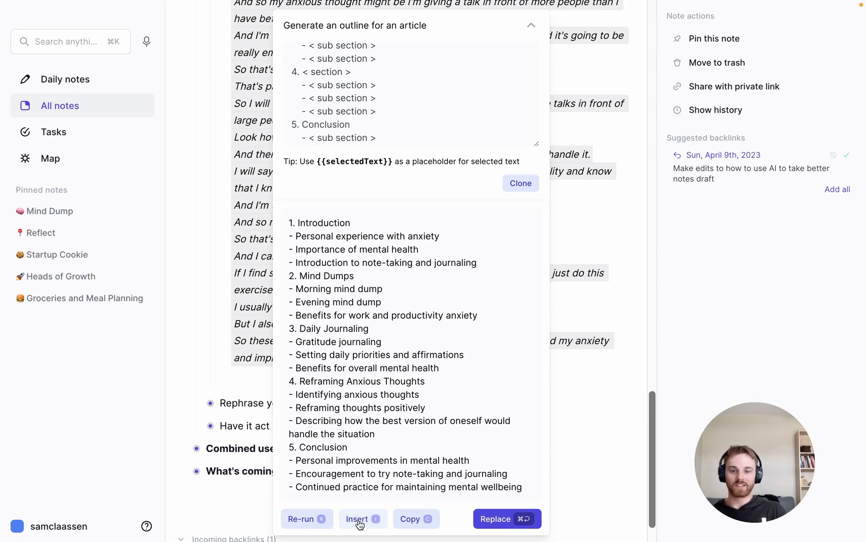
left_click(357, 518)
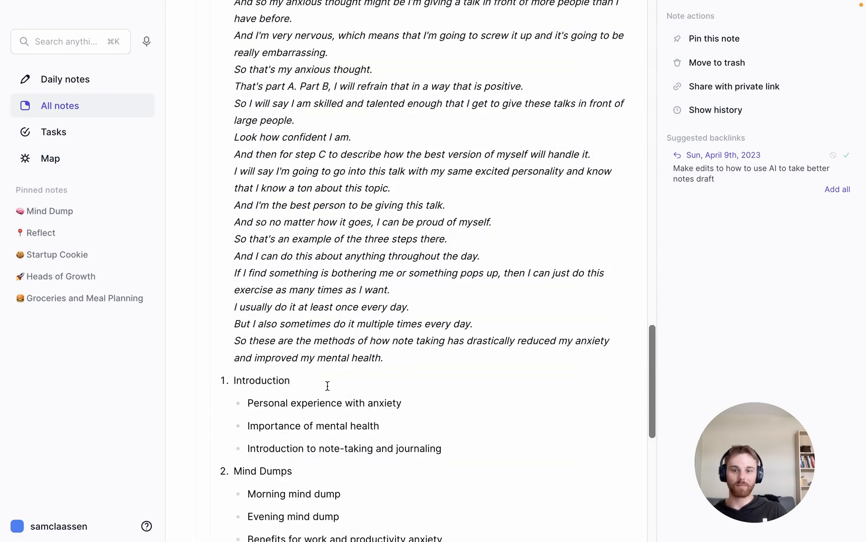
scroll("down", 3)
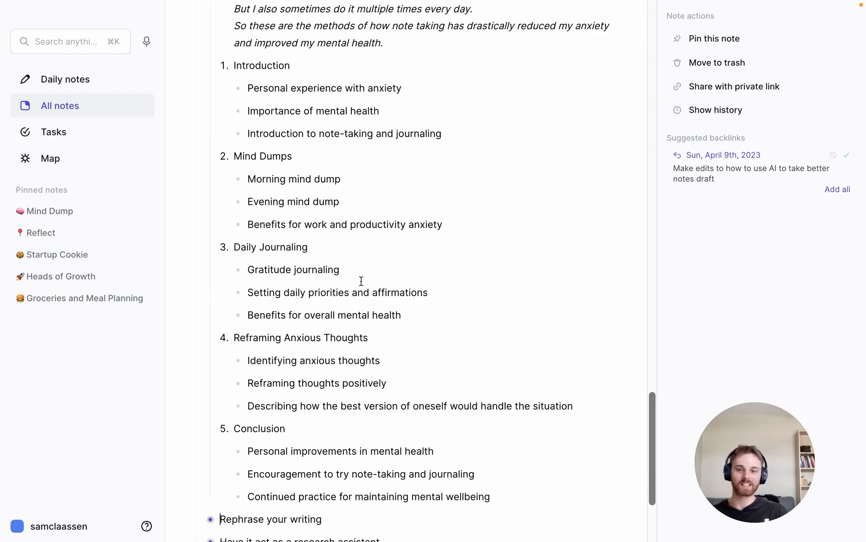
mouse_move(339, 319)
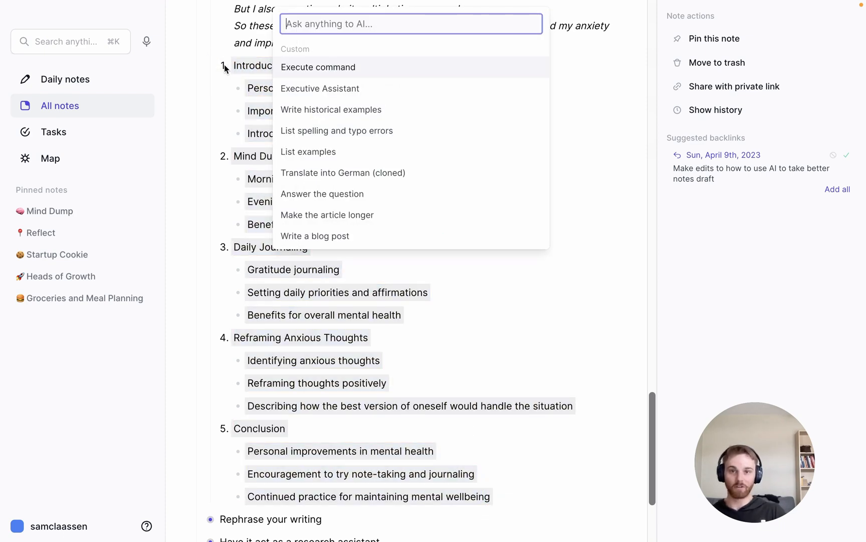
- Search the AI prompts for 'generate' on the outline, then dismiss and scroll back through the note
type("arti")
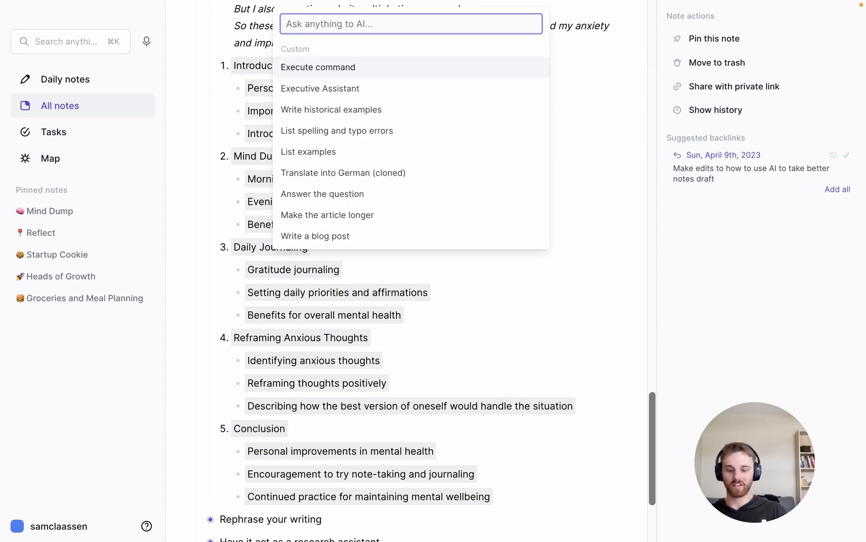
type("generate")
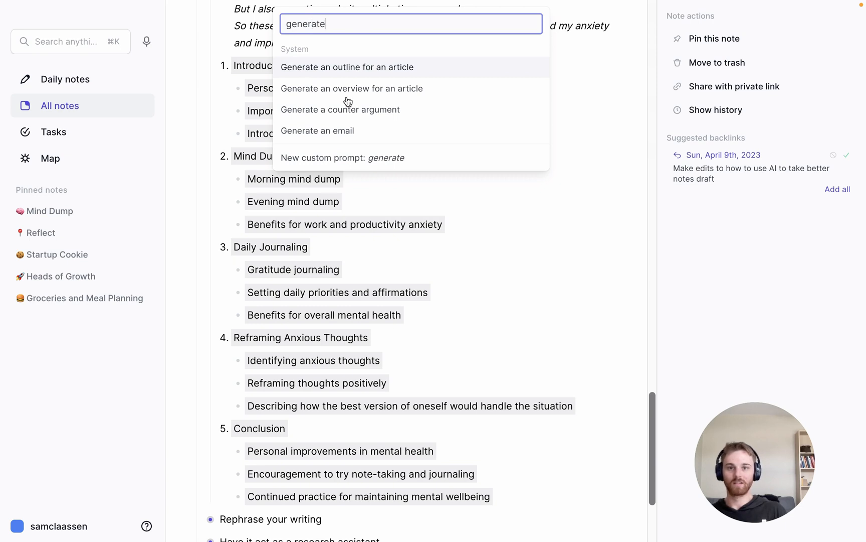
mouse_move(401, 93)
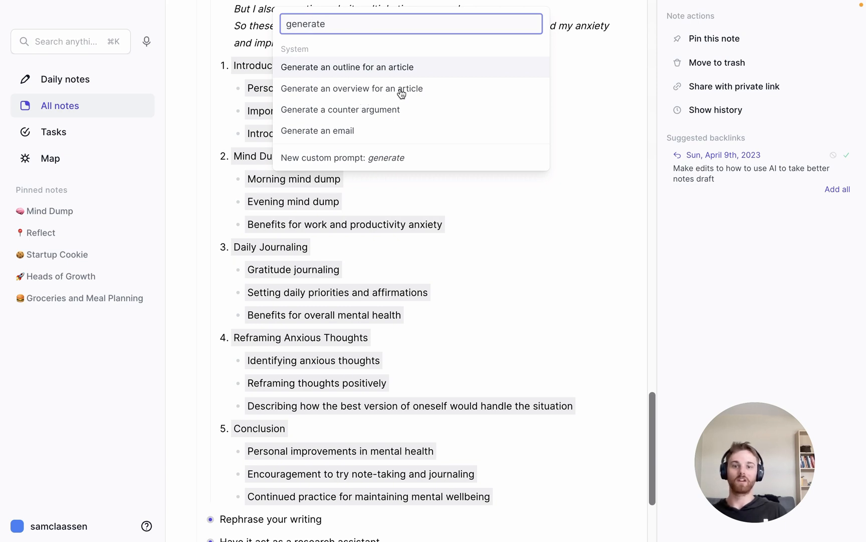
mouse_move(383, 75)
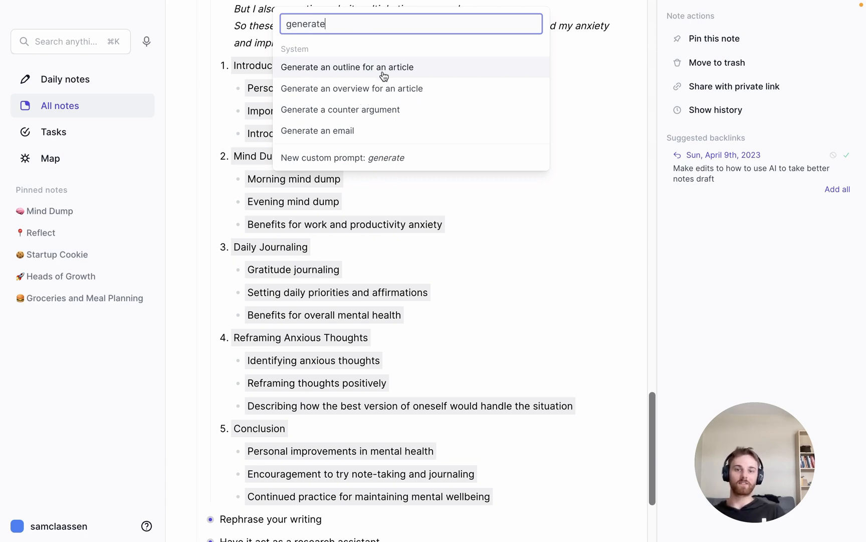
mouse_move(375, 52)
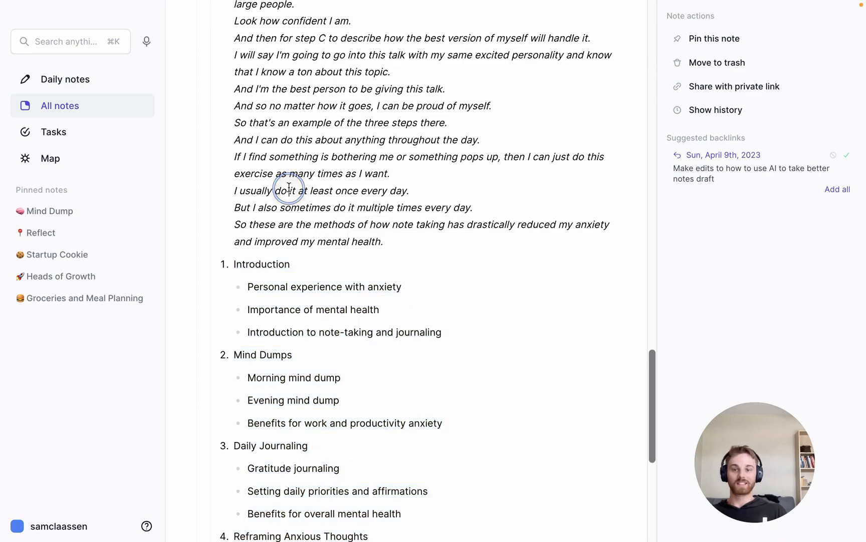
scroll("up", 3)
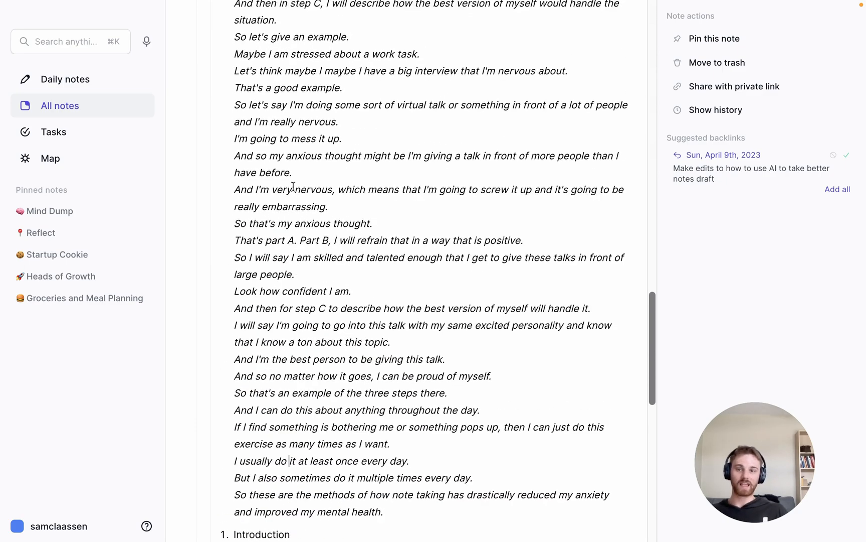
scroll("down", 3)
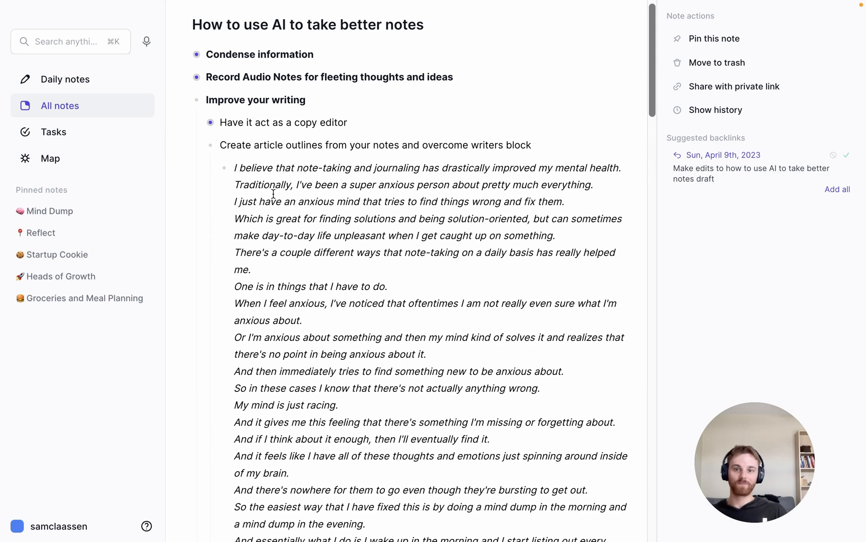
mouse_move(229, 179)
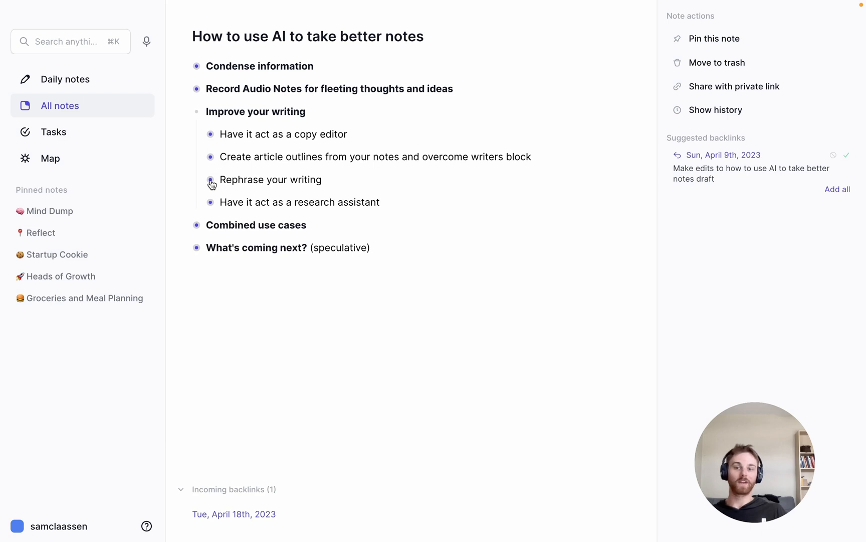
- Expand Rephrase your writing and select the whole privacy paragraph for AI prompts
left_click(210, 180)
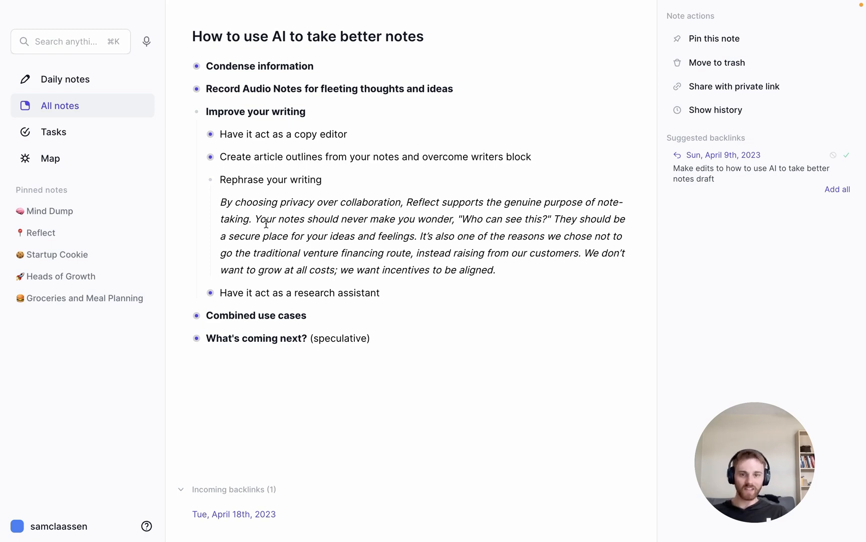
left_click_drag(221, 201, 495, 270)
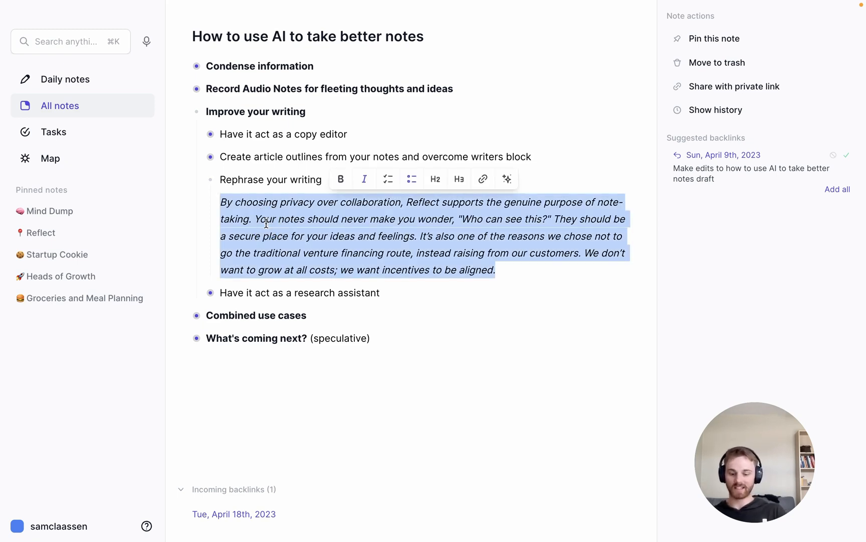
left_click(506, 178)
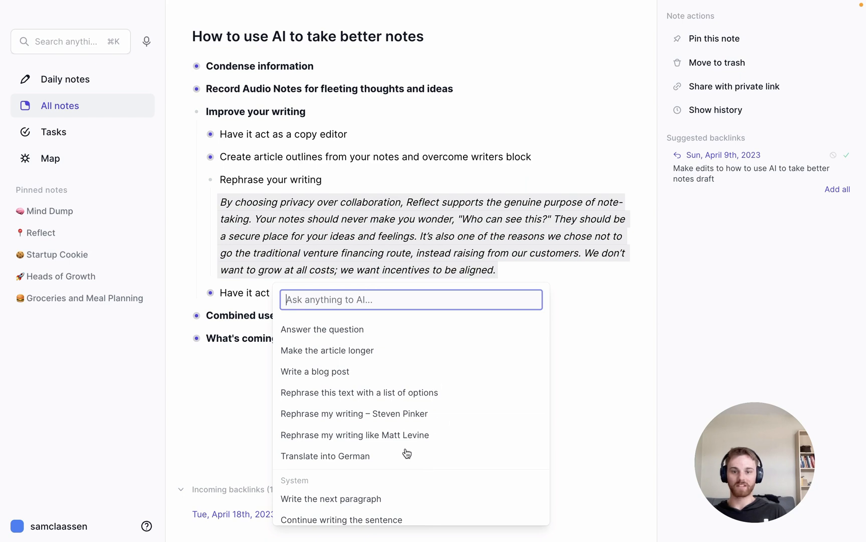
- Rephrase the paragraph in Matt Levine's style and insert the rewrite below the original
left_click(354, 434)
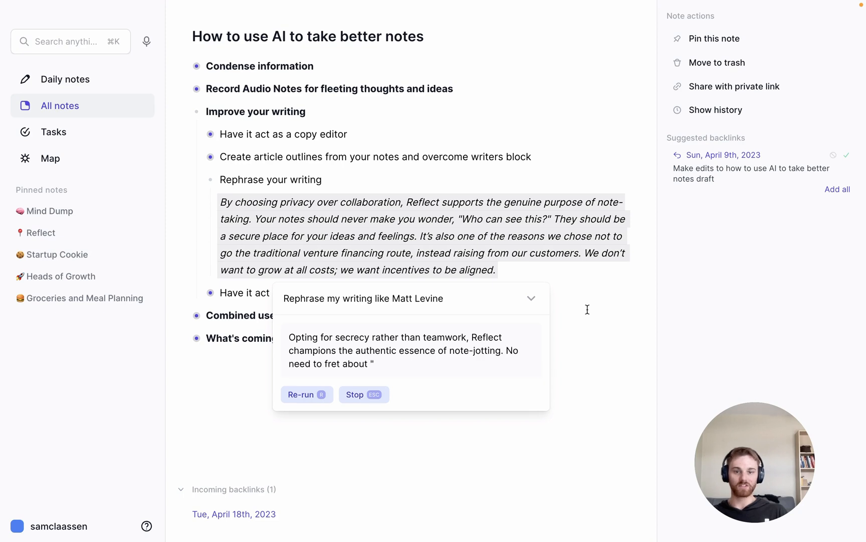
left_click(529, 299)
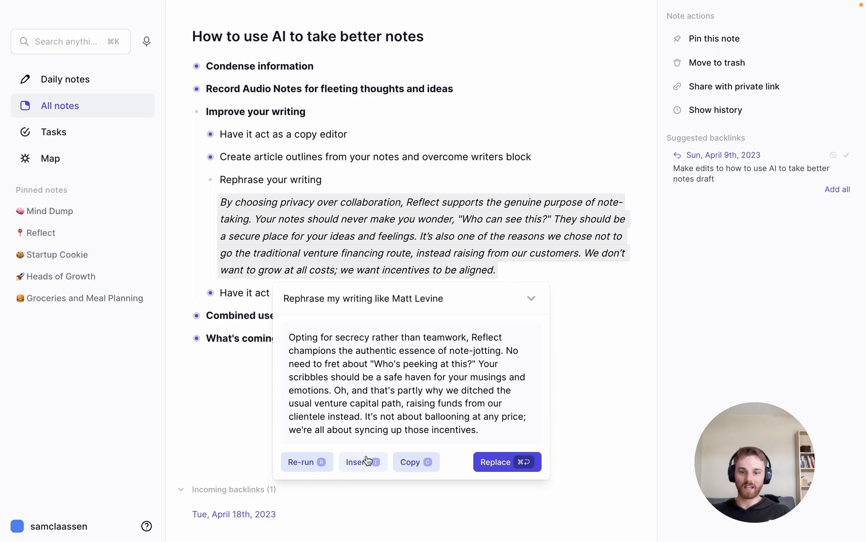
left_click(359, 461)
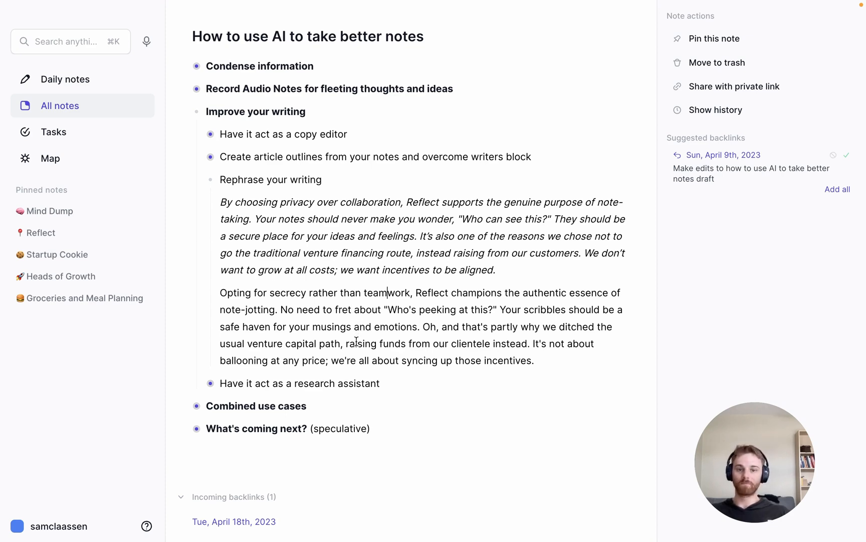
double_click(359, 343)
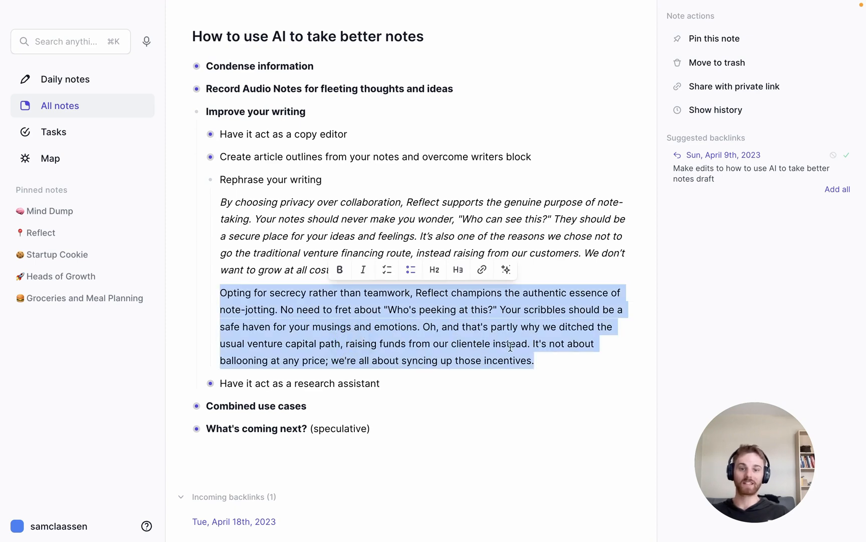
left_click(561, 360)
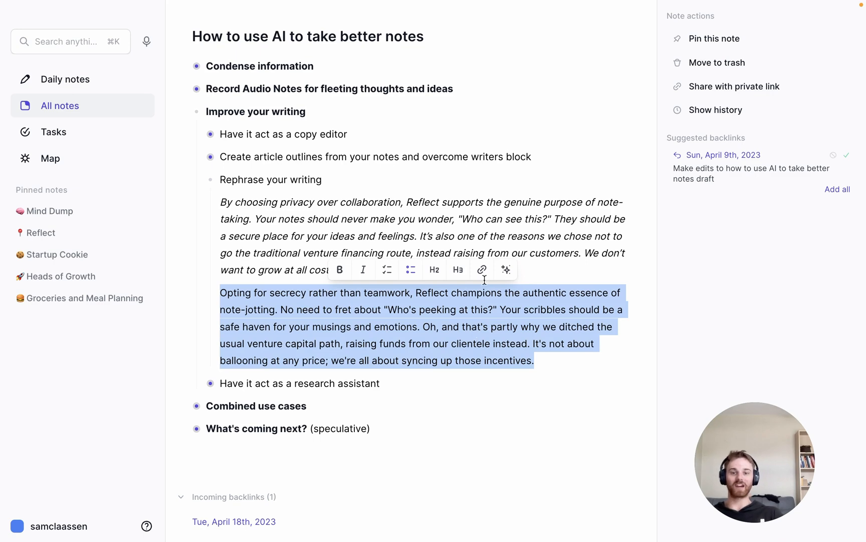
left_click(506, 270)
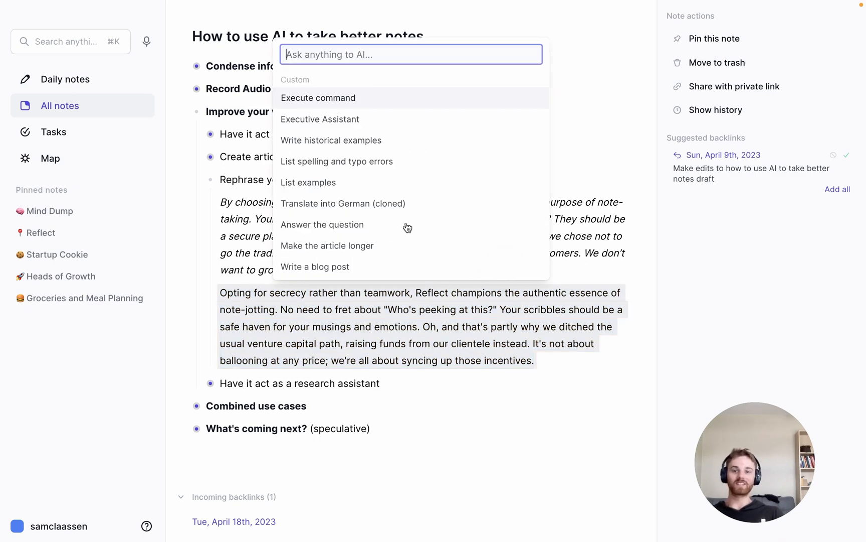
left_click(343, 202)
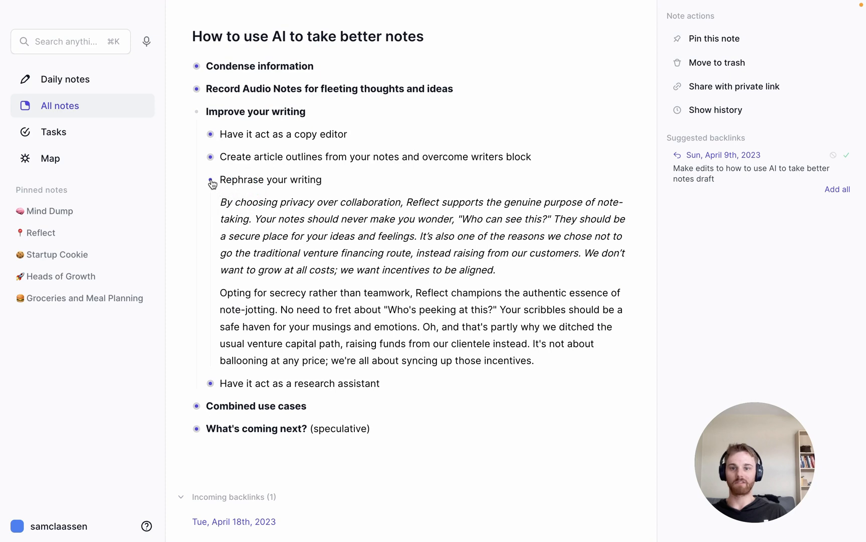
- Fold 'Rephrase your writing', reveal the research assistant questions, and generate historical examples for the technology quote
left_click(210, 179)
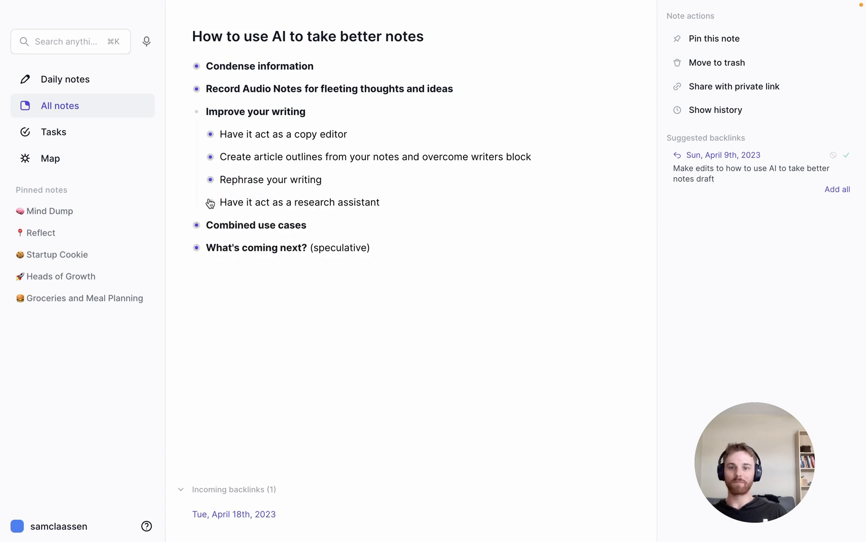
left_click(209, 204)
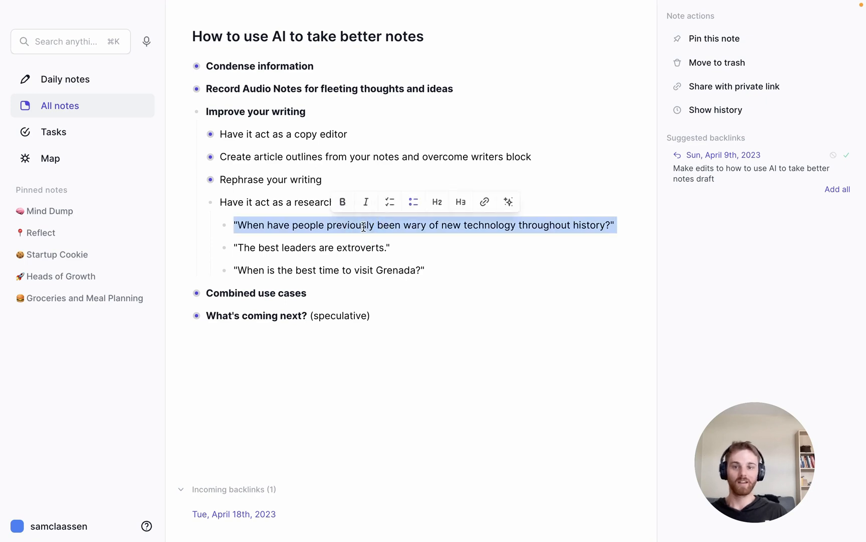
mouse_move(435, 308)
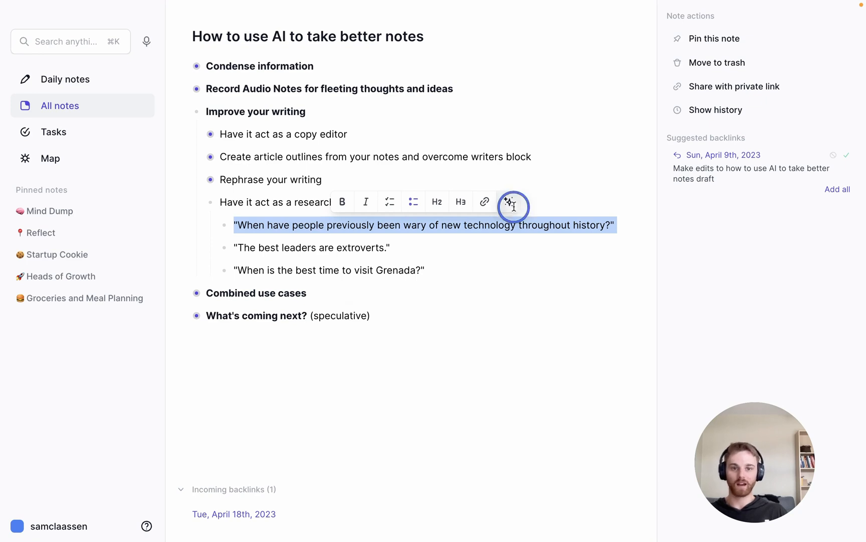
type("histor")
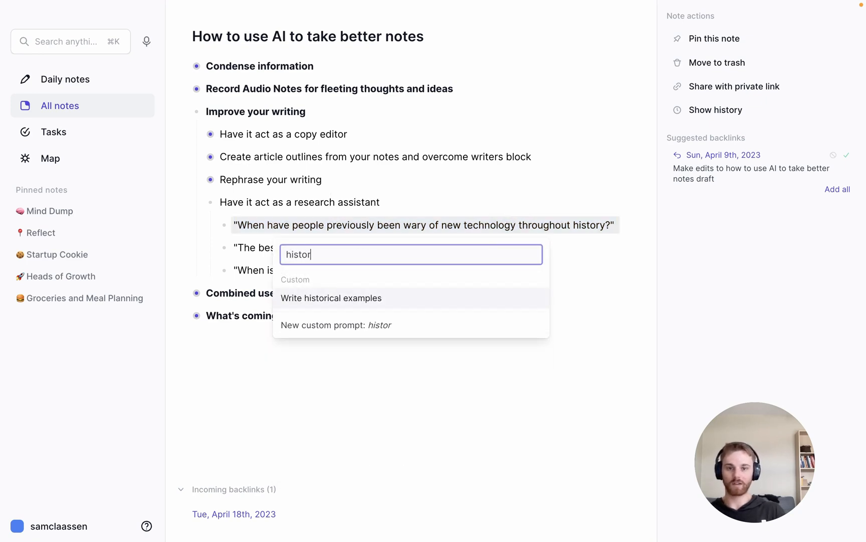
mouse_move(369, 302)
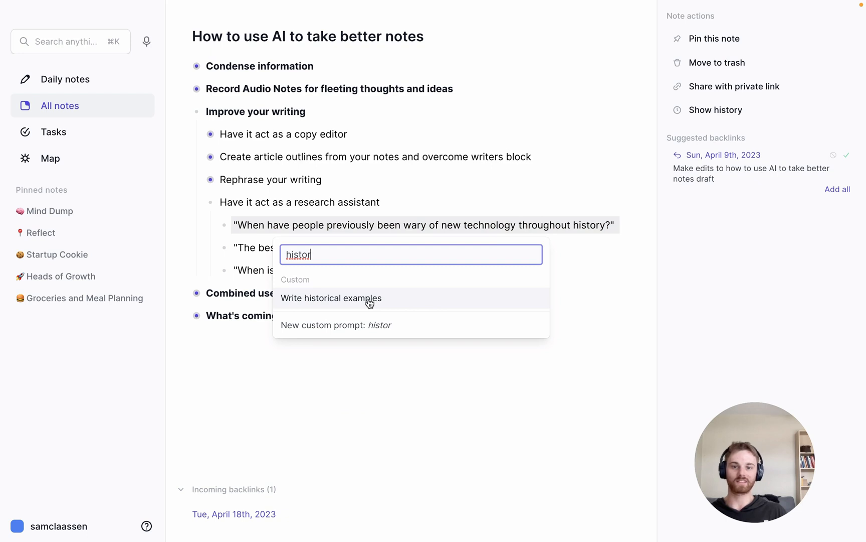
left_click(331, 298)
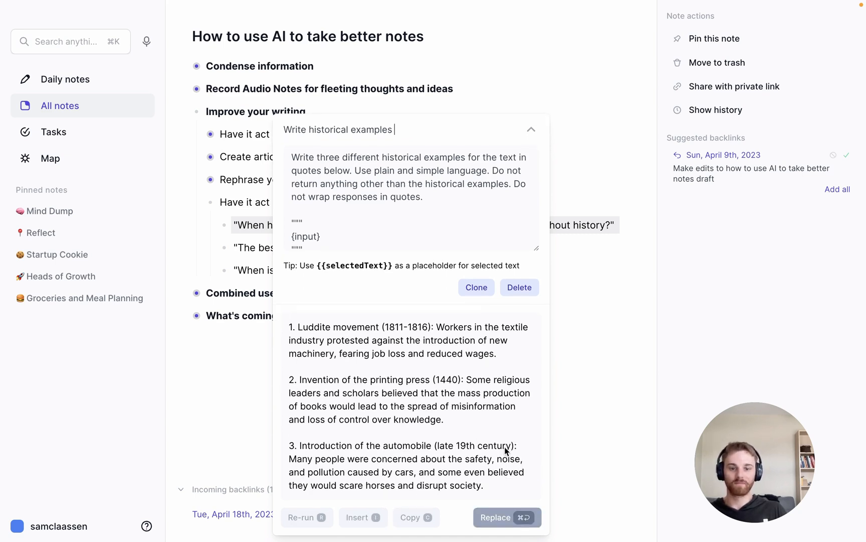
mouse_move(421, 408)
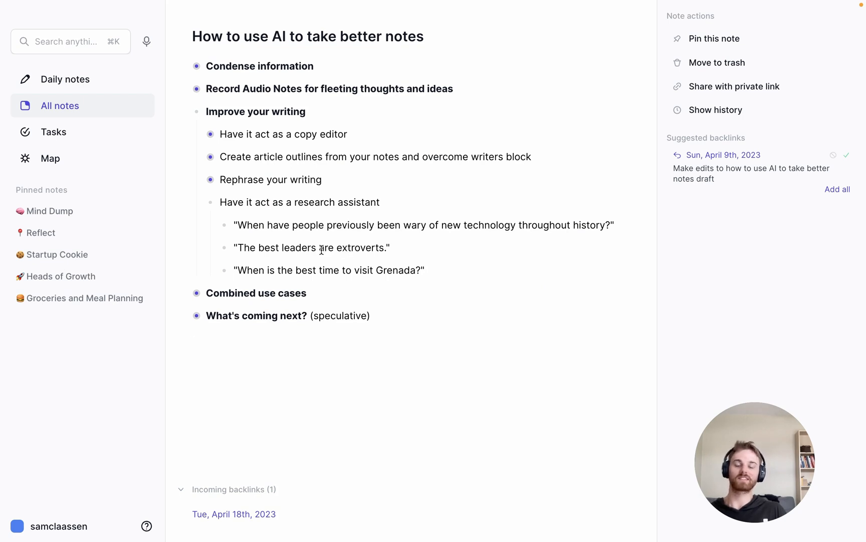
- Generate a counter argument to the quote about leaders being extroverts, then dismiss the result
left_click(321, 247)
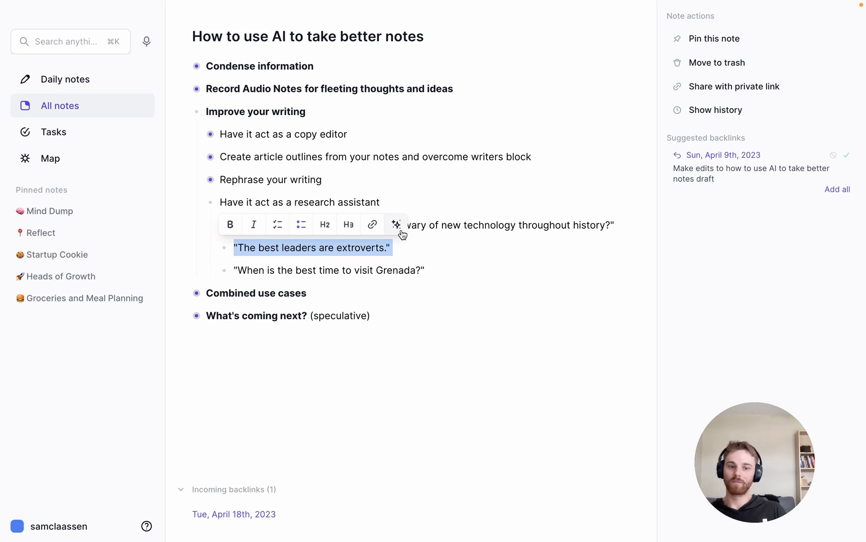
mouse_move(396, 225)
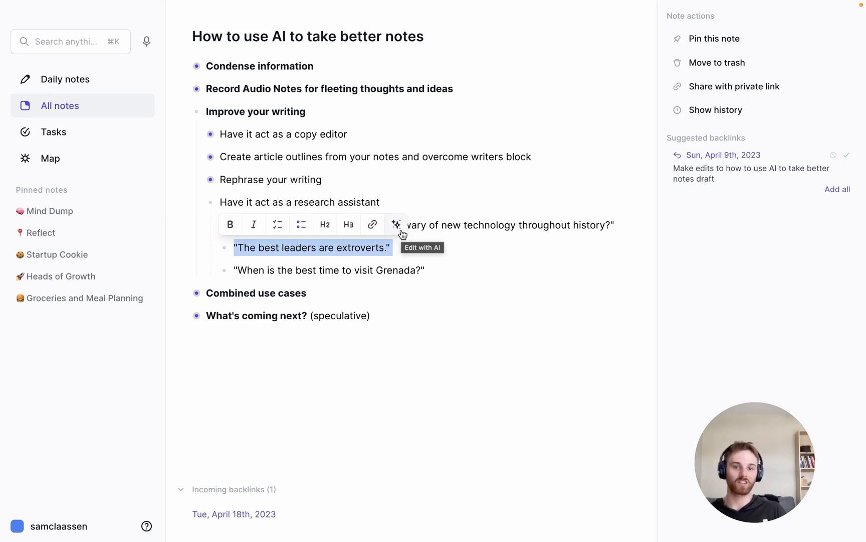
left_click(396, 224)
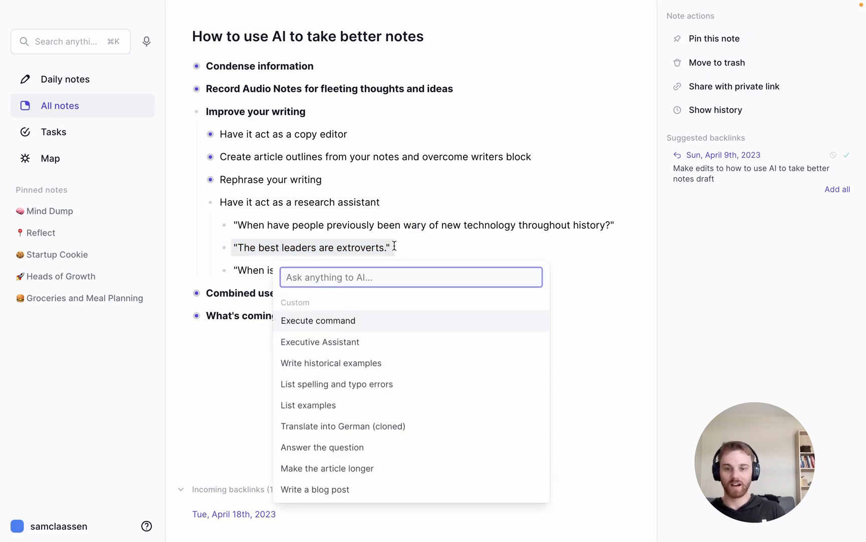
type("count")
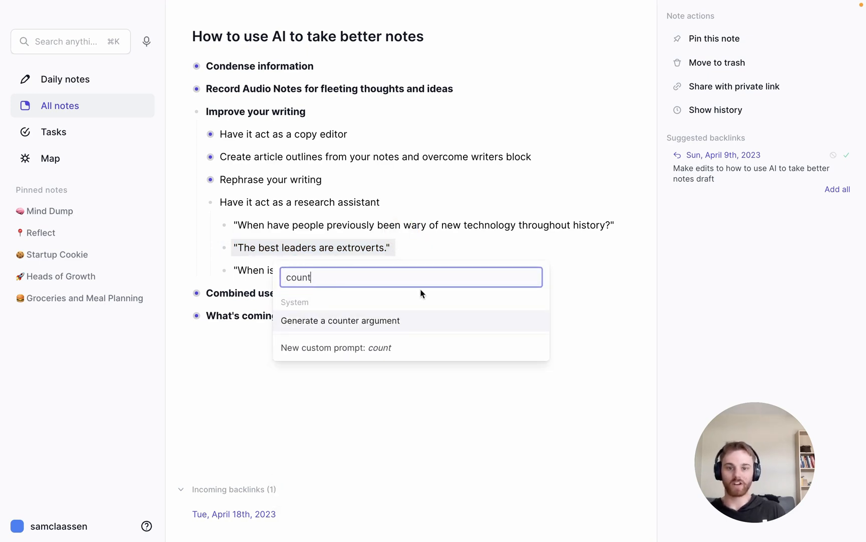
left_click(340, 321)
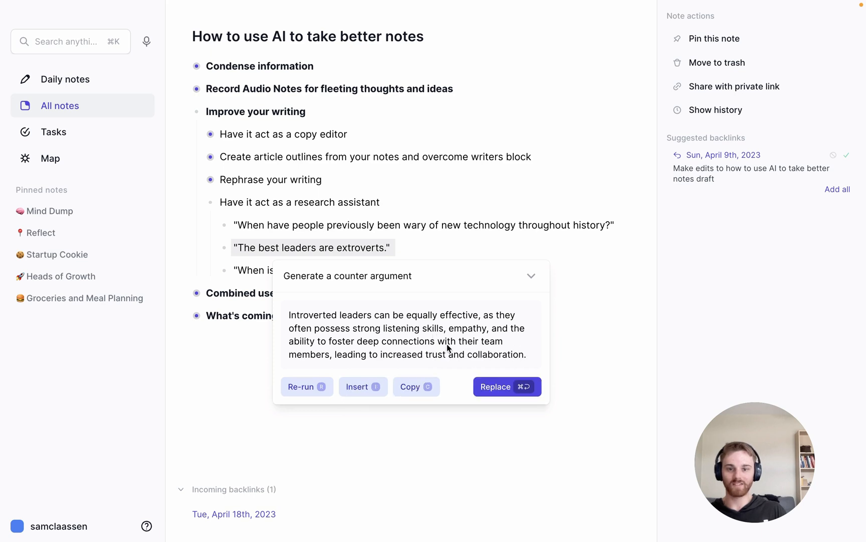
mouse_move(461, 347)
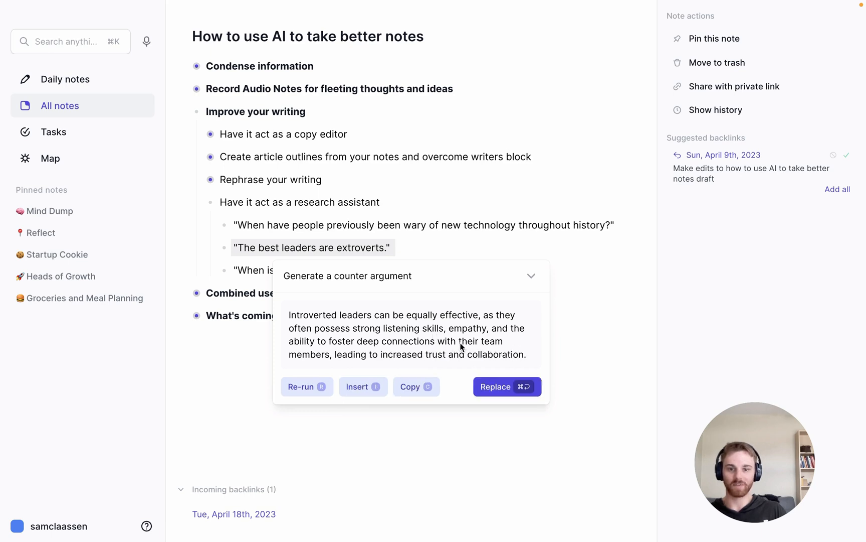
mouse_move(539, 350)
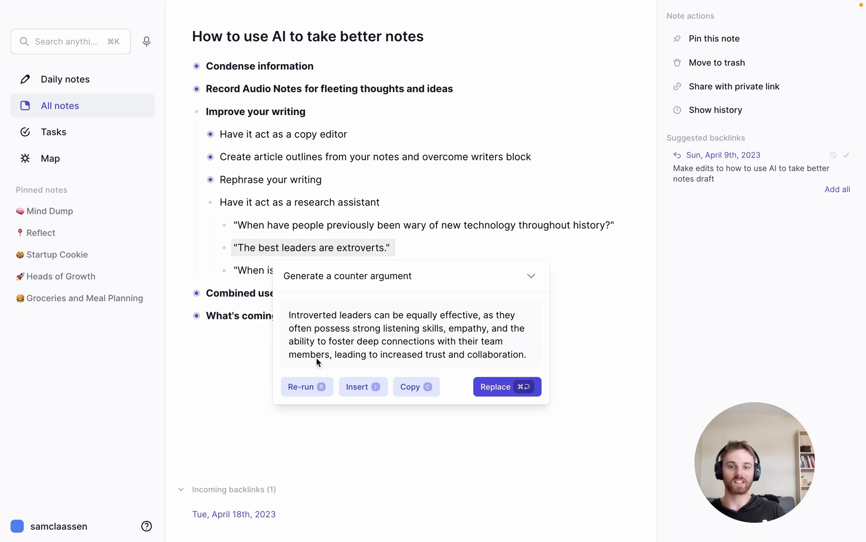
left_click(363, 387)
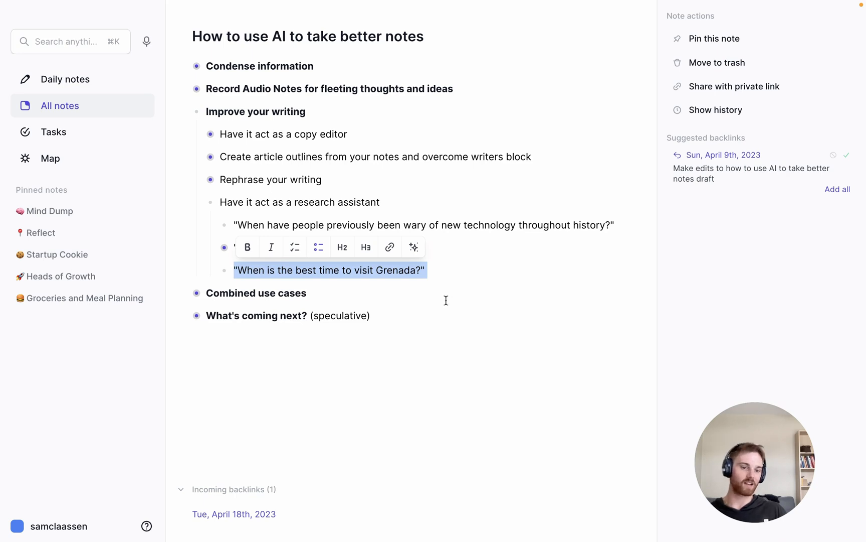
mouse_move(448, 302)
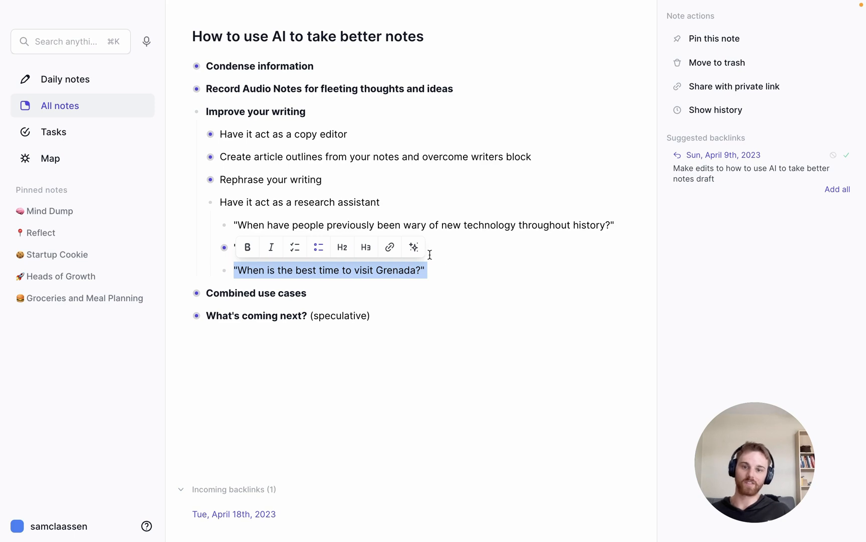
- Have AI answer when to visit Grenada and copy the generated answer
left_click(413, 247)
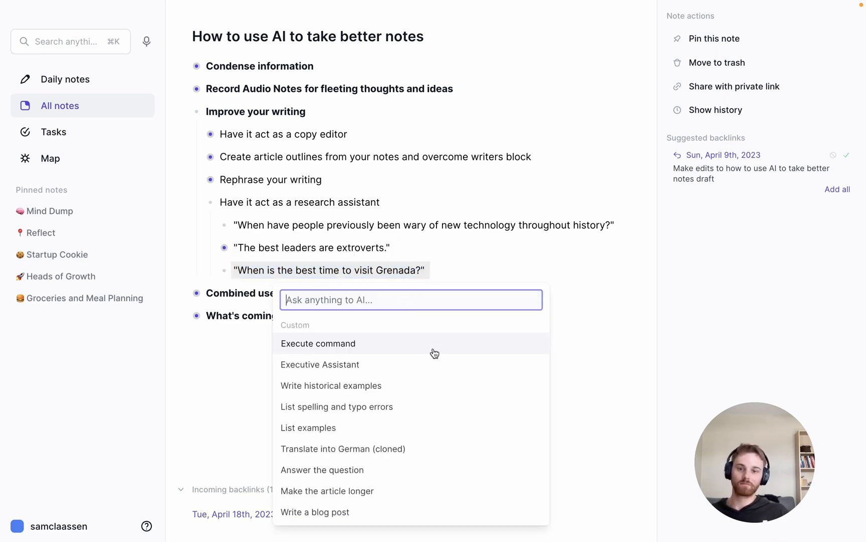
mouse_move(351, 354)
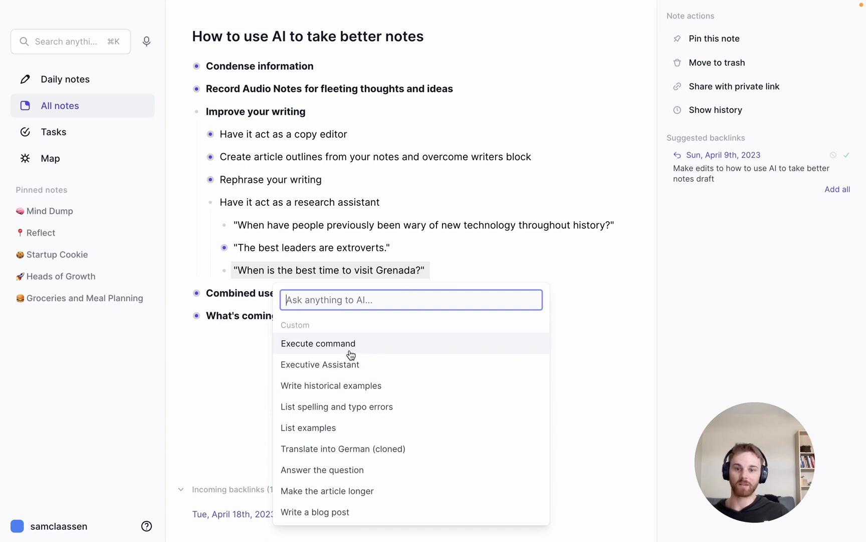
mouse_move(360, 385)
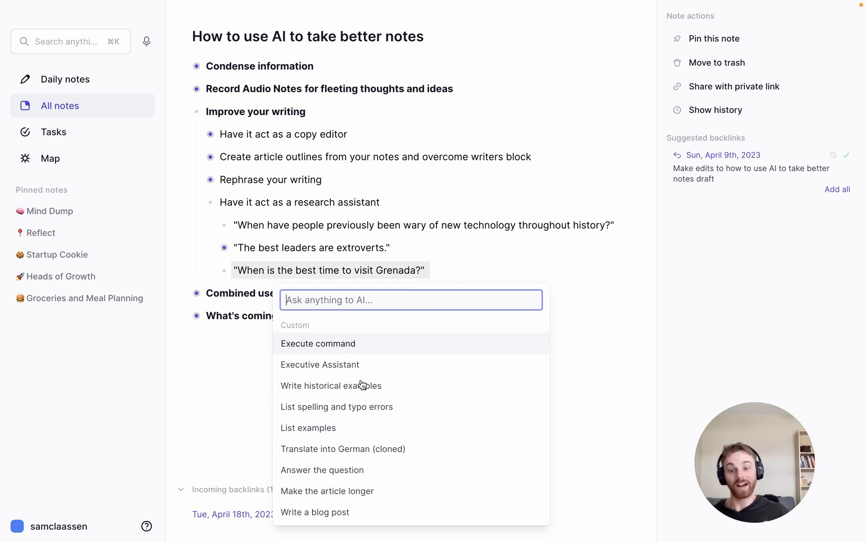
mouse_move(340, 477)
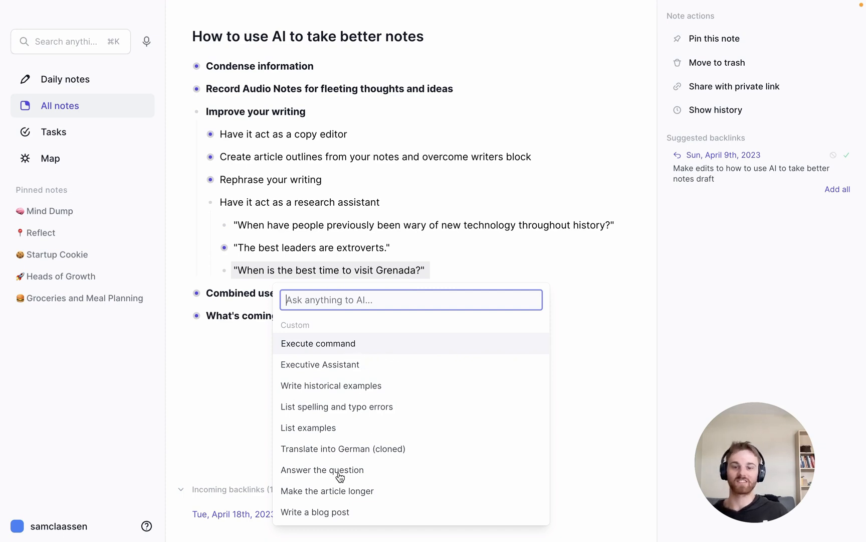
left_click(321, 469)
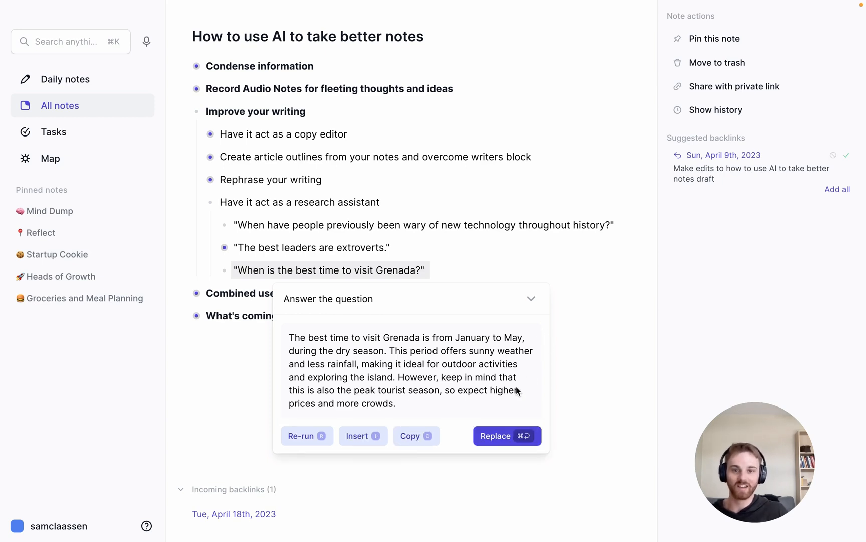
mouse_move(507, 369)
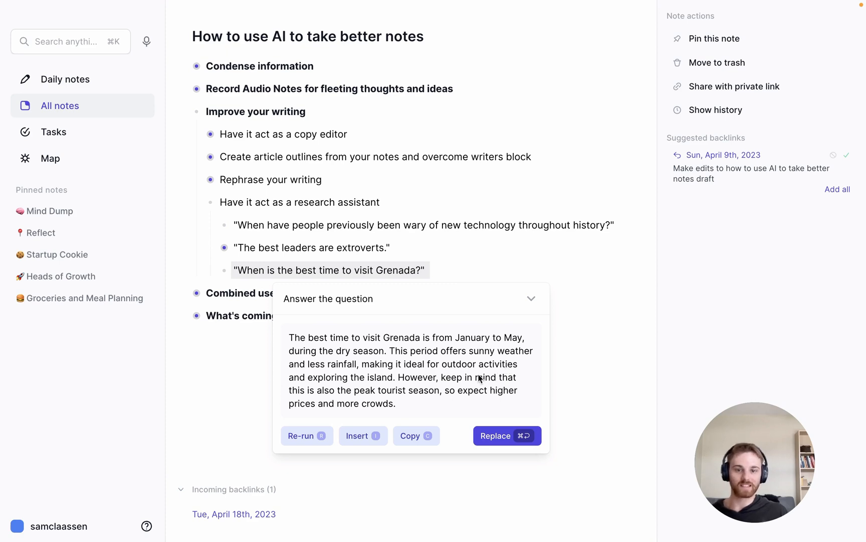
mouse_move(496, 391)
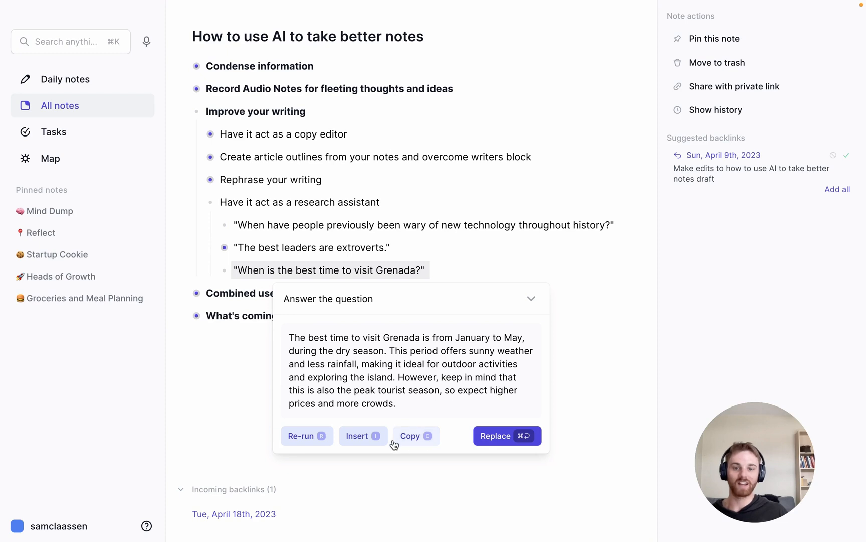
left_click(363, 435)
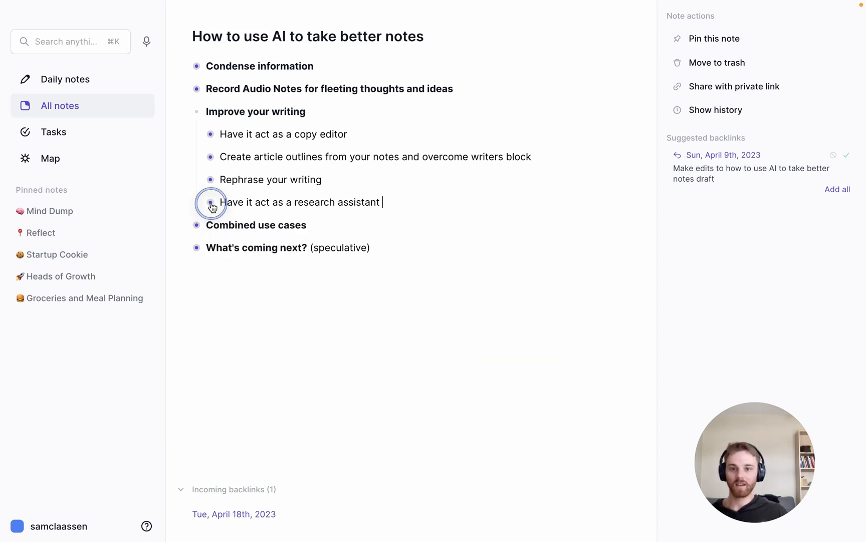
mouse_move(195, 114)
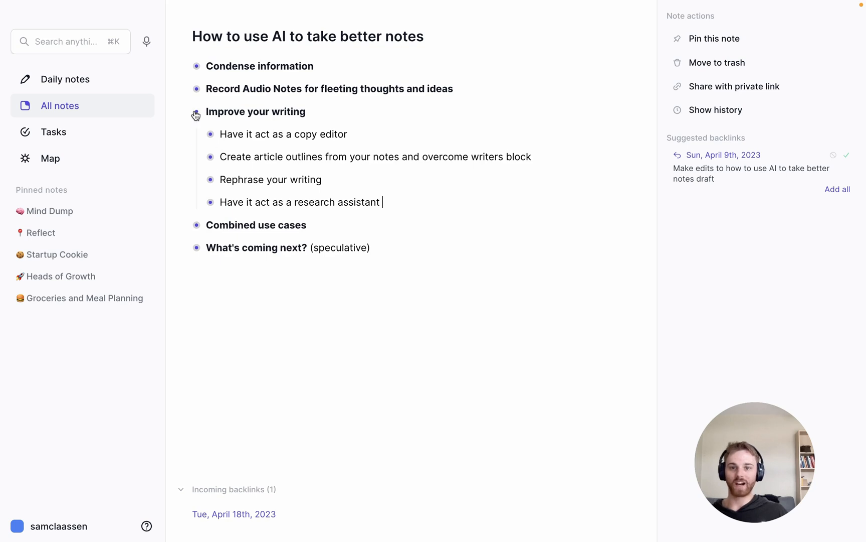
- Collapse 'Improve your writing' and expand 'Combined use cases' to show its three sub-points
left_click(197, 111)
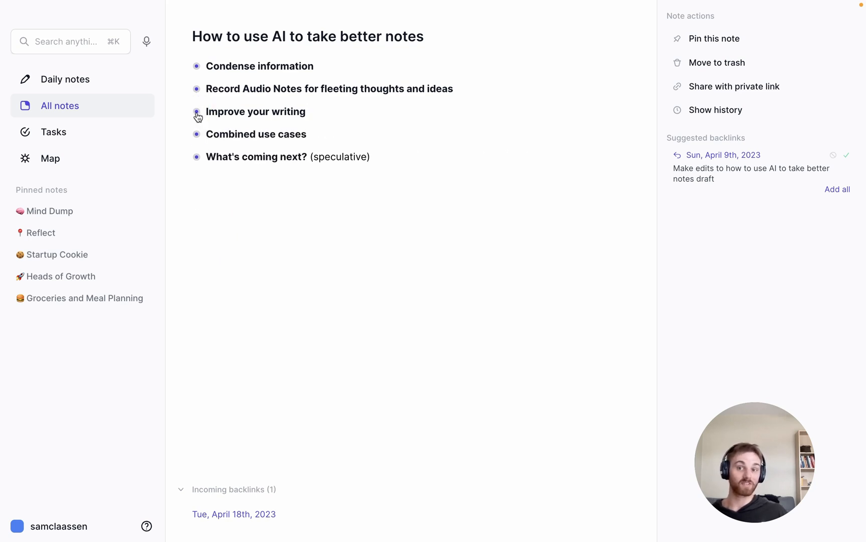
left_click(197, 133)
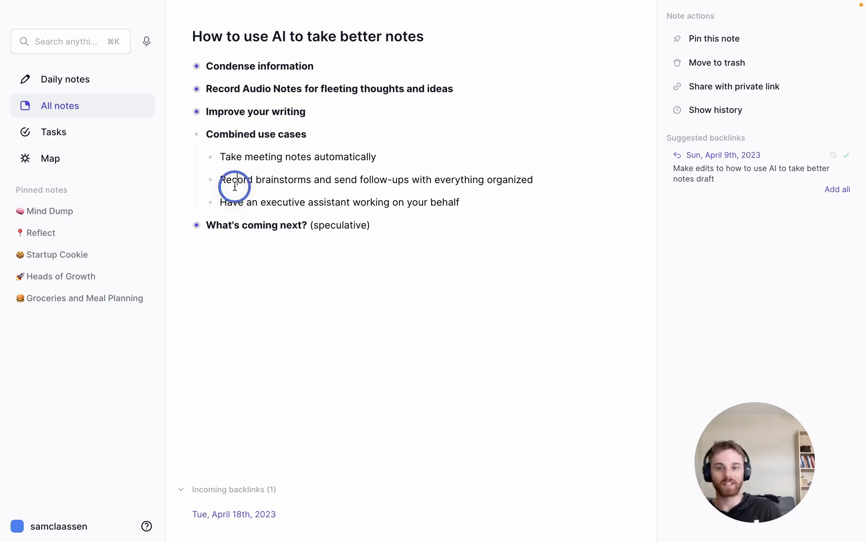
mouse_move(410, 214)
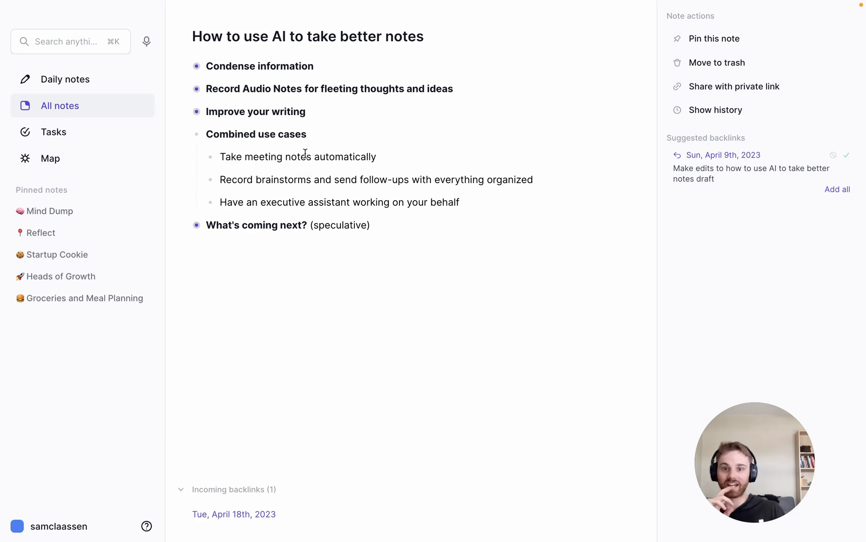
left_click(381, 131)
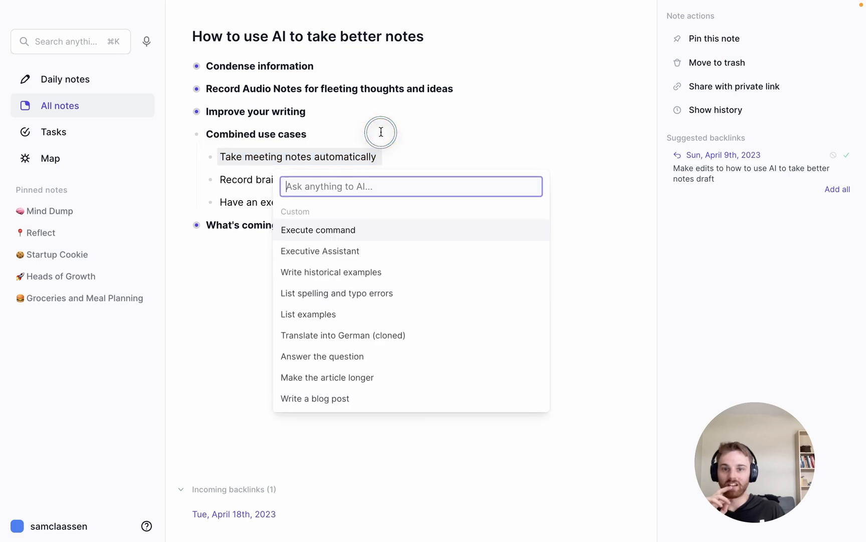
mouse_move(353, 261)
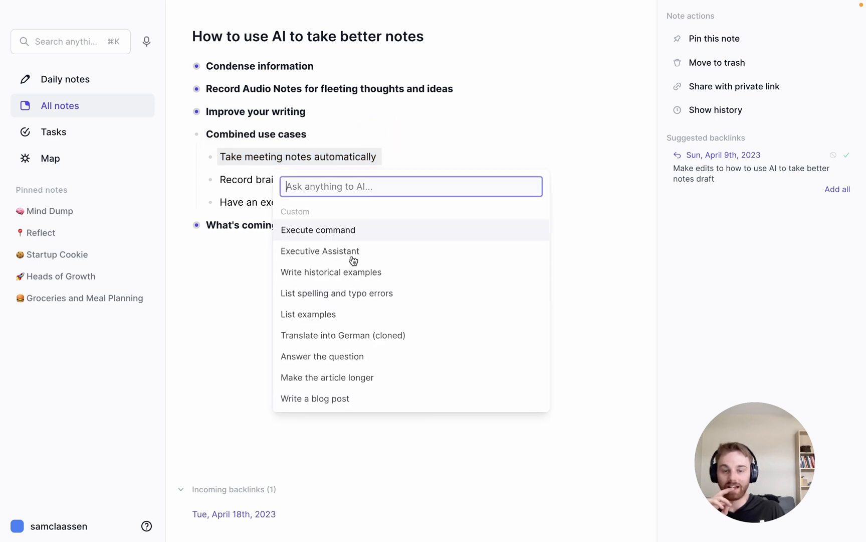
left_click(319, 251)
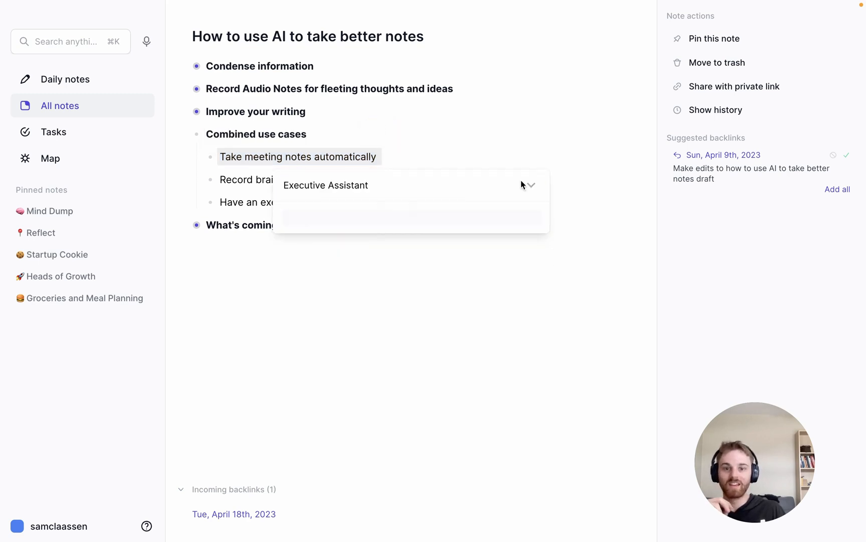
left_click(531, 185)
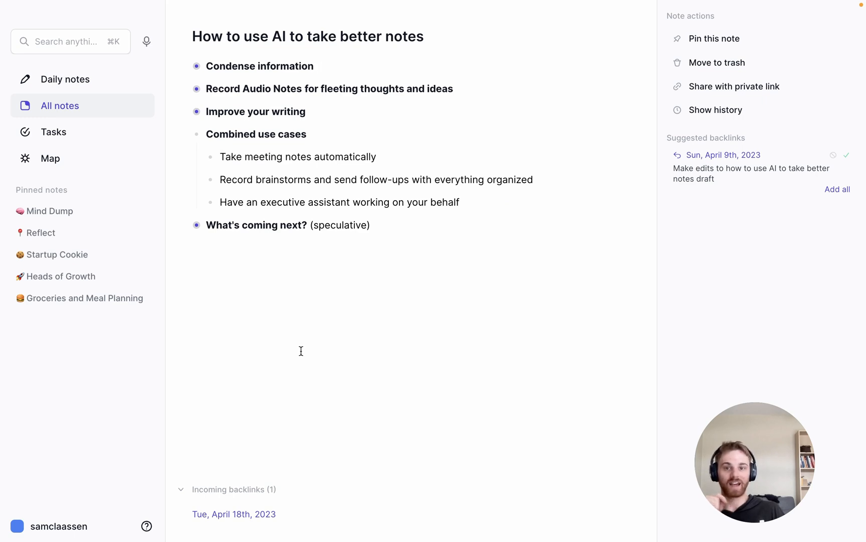
- Select the executive assistant use case line and bring up the AI prompt list for it
left_click(316, 67)
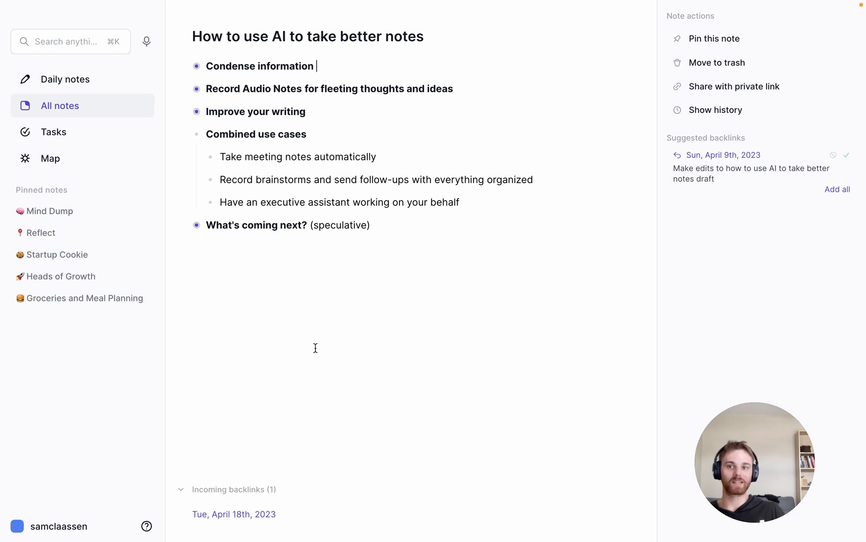
mouse_move(317, 345)
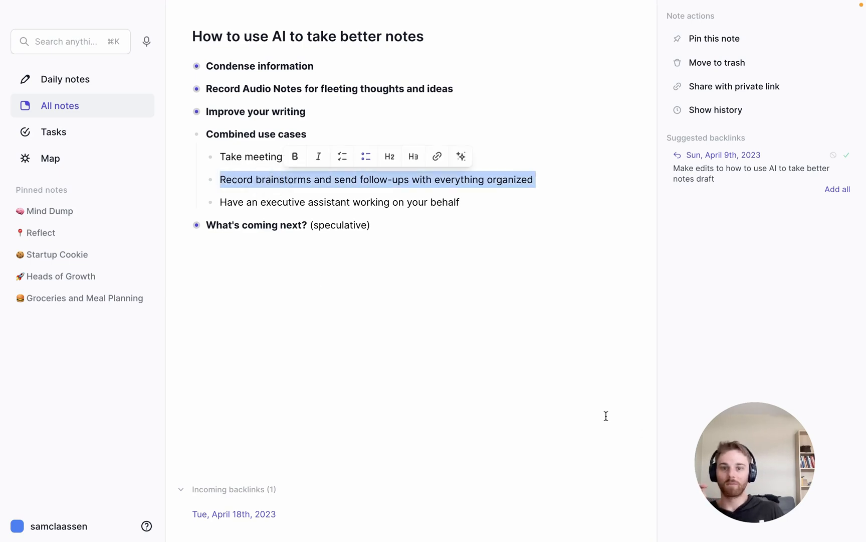
mouse_move(469, 272)
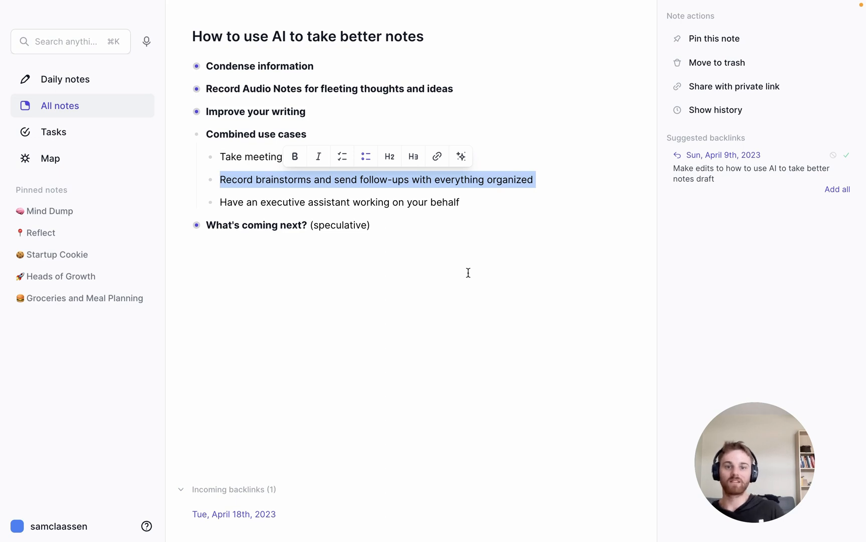
left_click(414, 207)
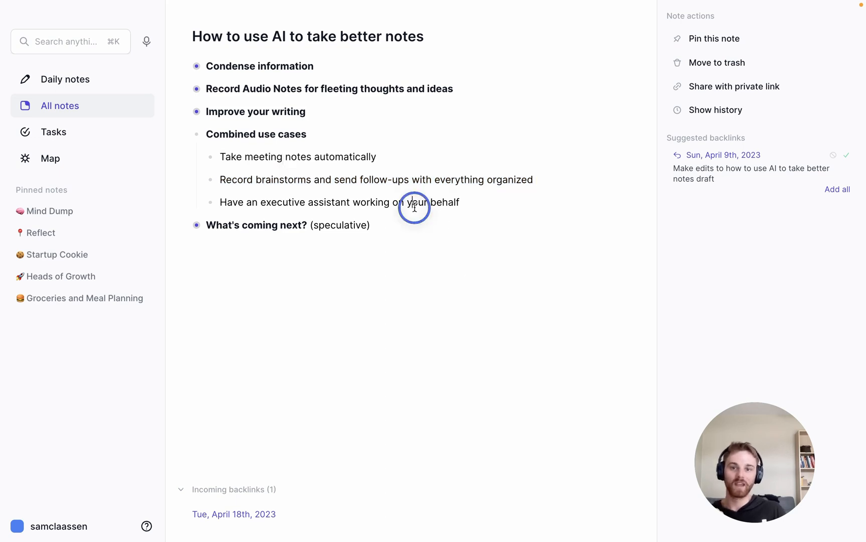
triple_click(339, 201)
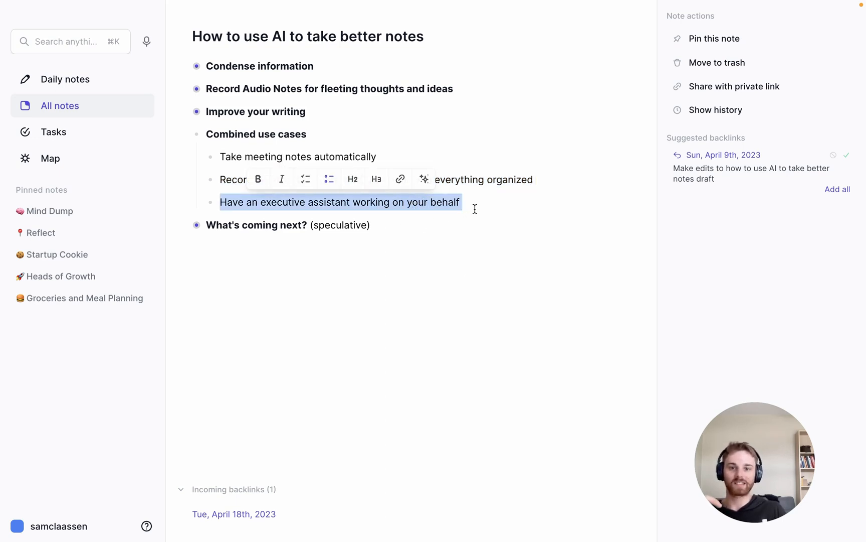
left_click(461, 202)
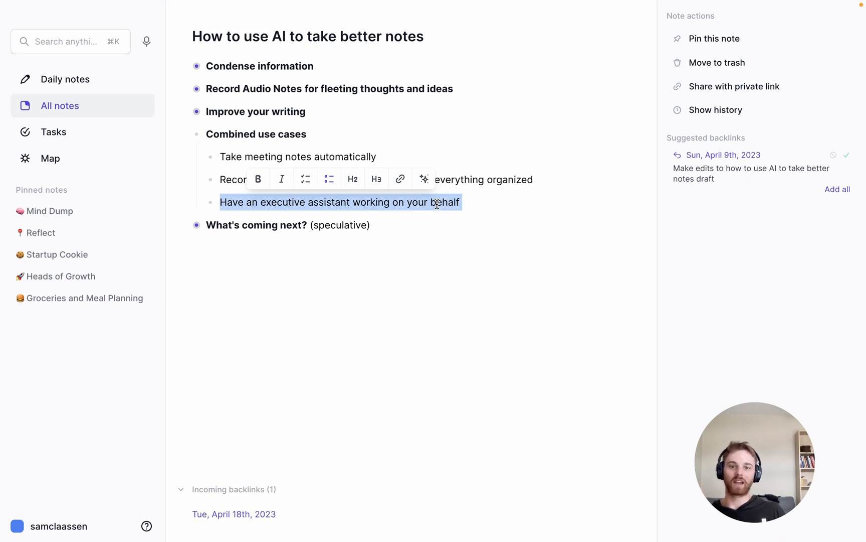
mouse_move(427, 190)
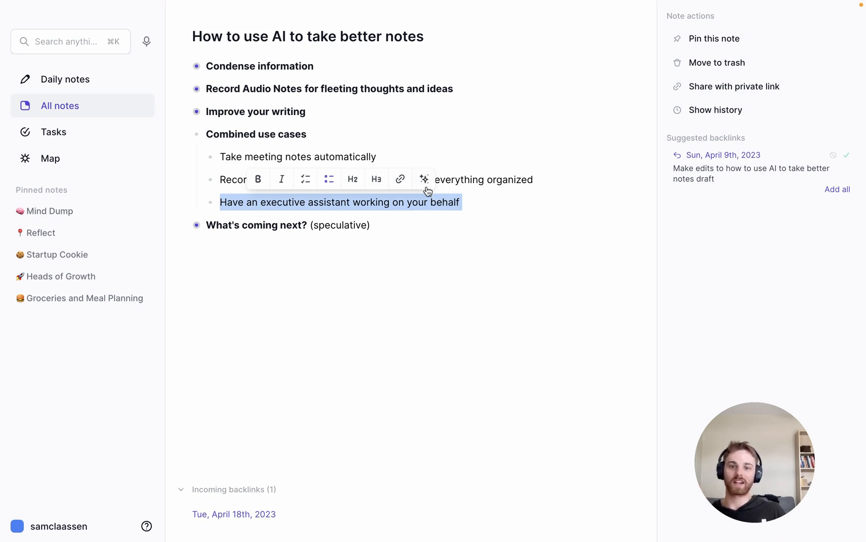
left_click(424, 178)
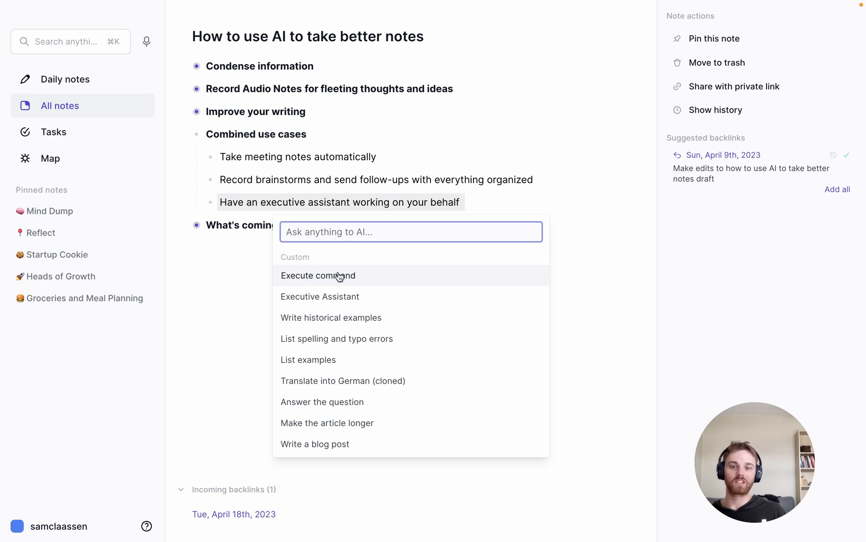
mouse_move(534, 206)
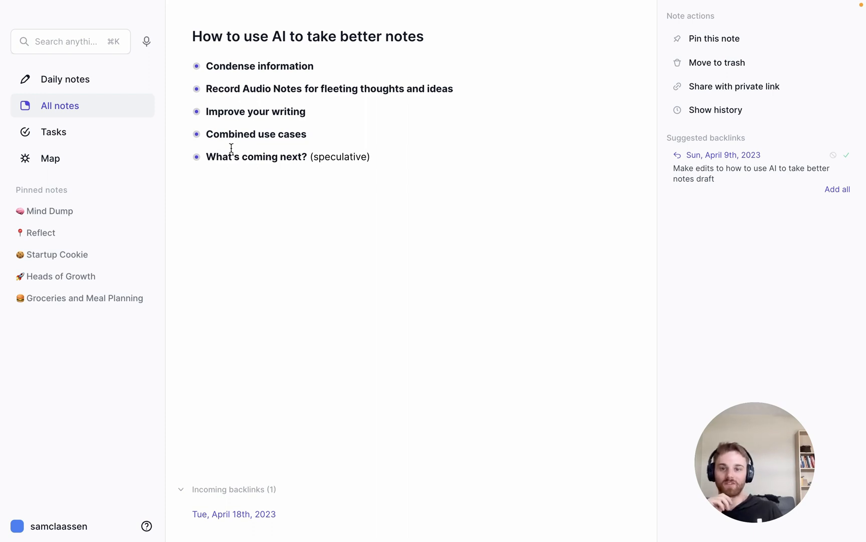
- Expand 'What's coming next? (speculative)' to show its five ideas and place the cursor in the list
left_click(196, 160)
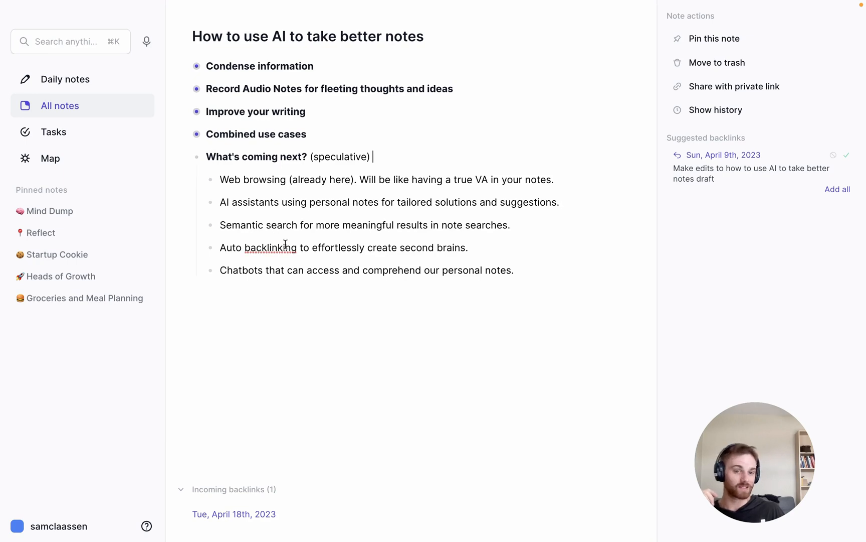
mouse_move(462, 334)
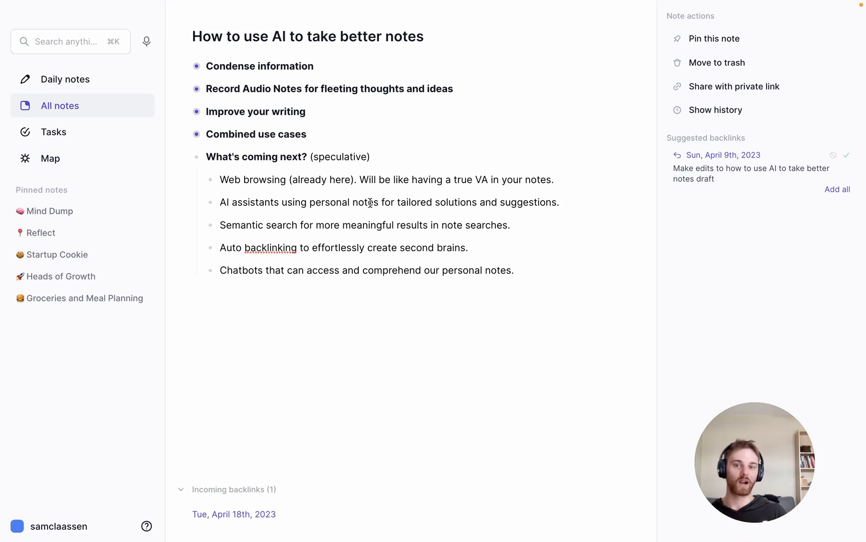
left_click(373, 157)
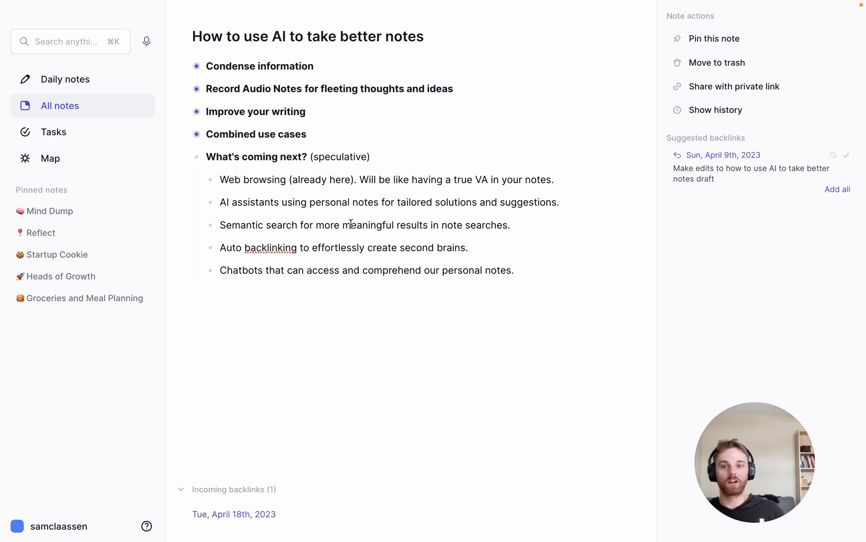
mouse_move(221, 180)
type("[[")
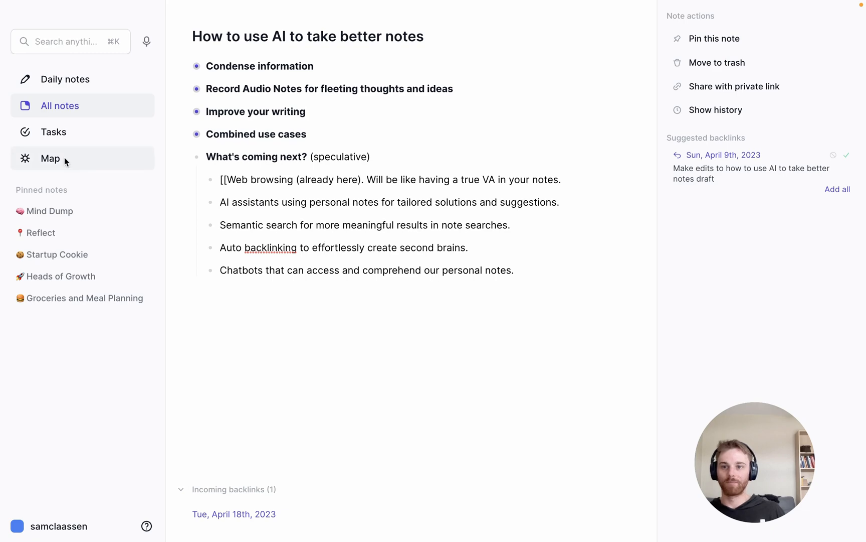
left_click(50, 158)
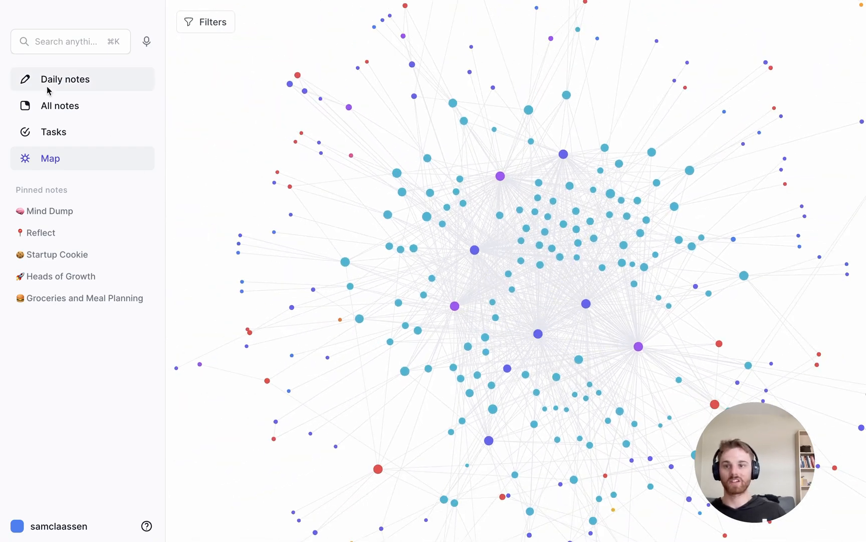
left_click(64, 79)
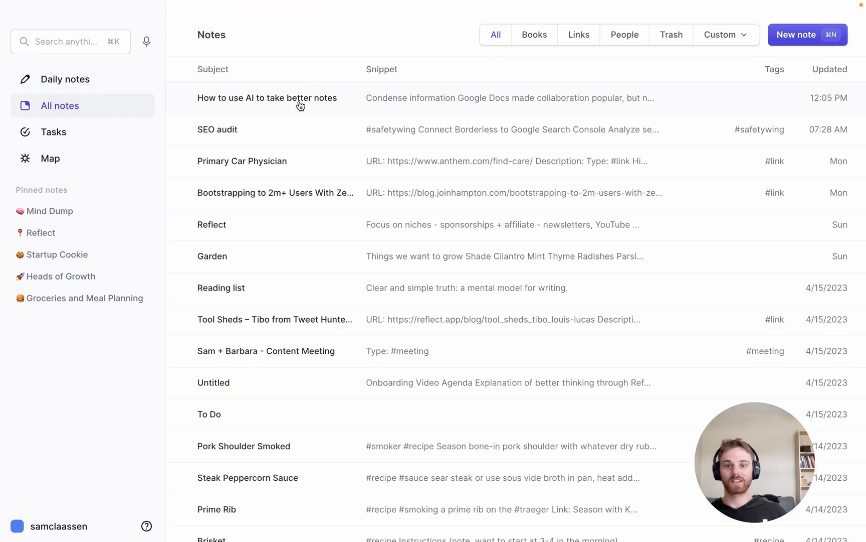
left_click(268, 98)
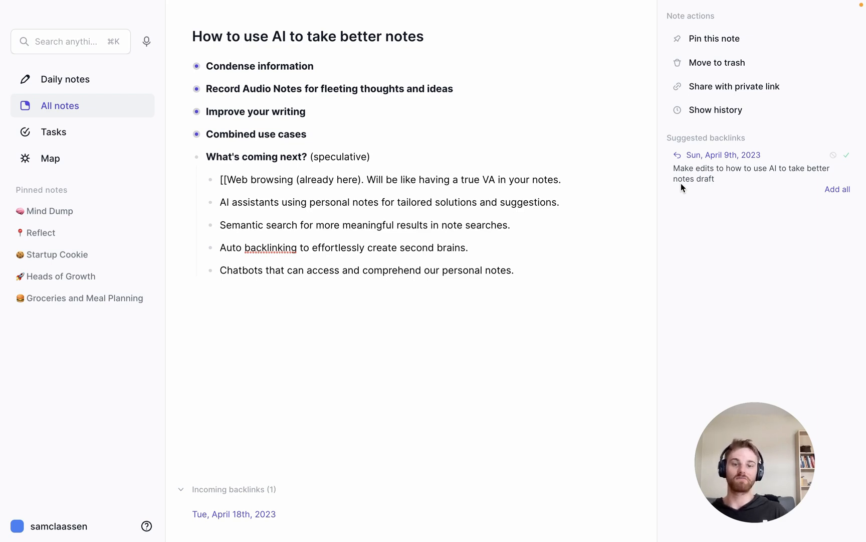
mouse_move(682, 215)
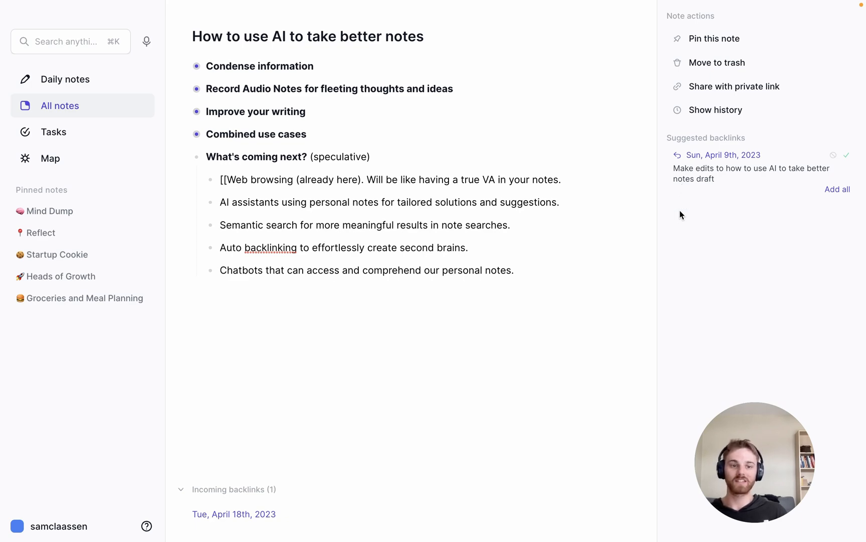